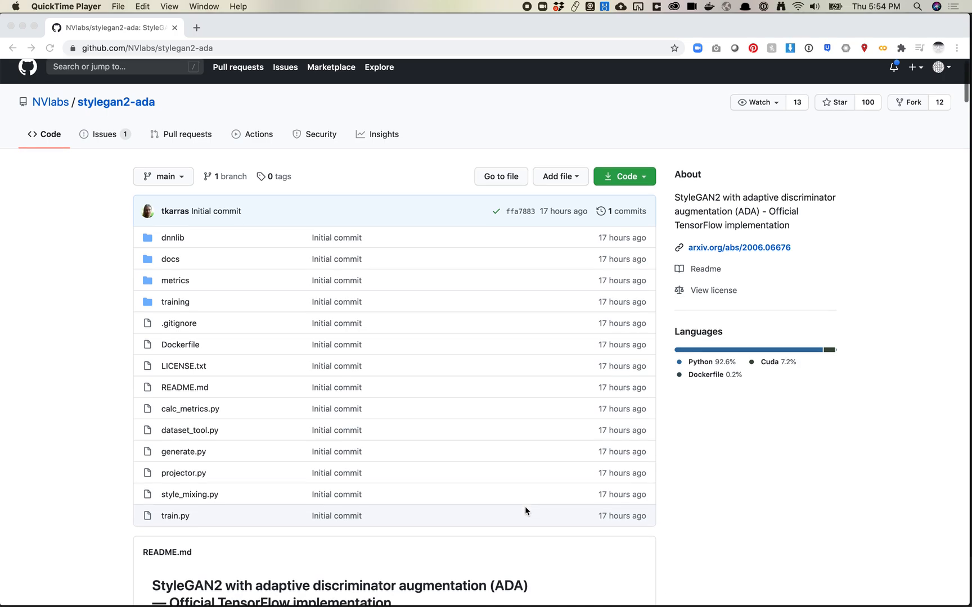
Scroll past the file list to the README title and augmentation diagram with cat images.
scroll("down", 3)
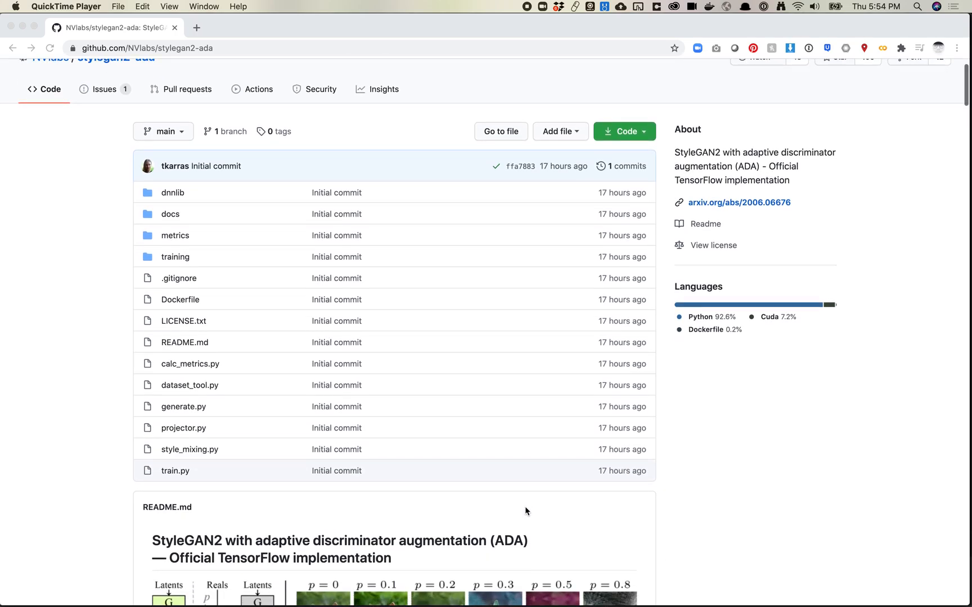
scroll("down", 3)
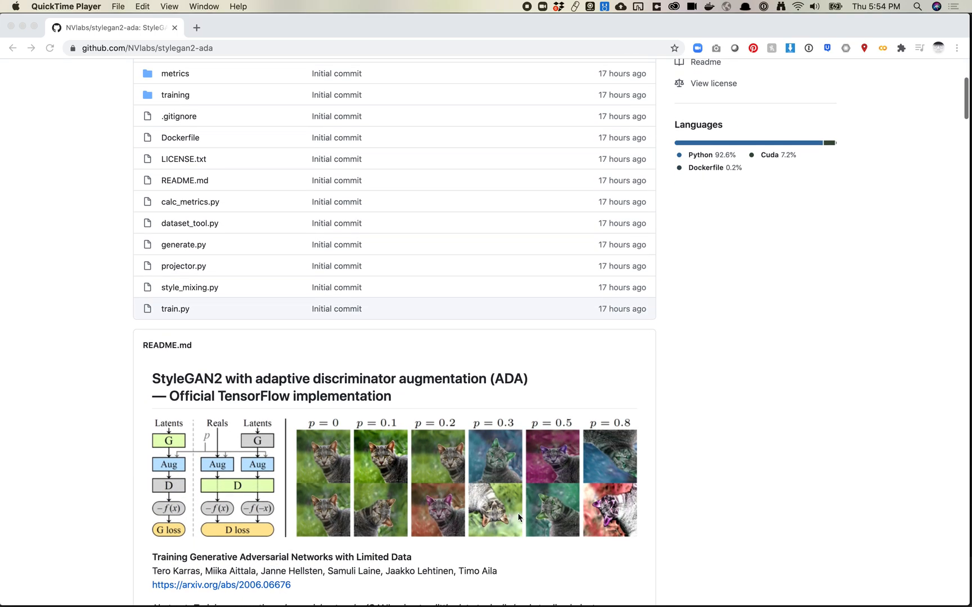
mouse_move(272, 557)
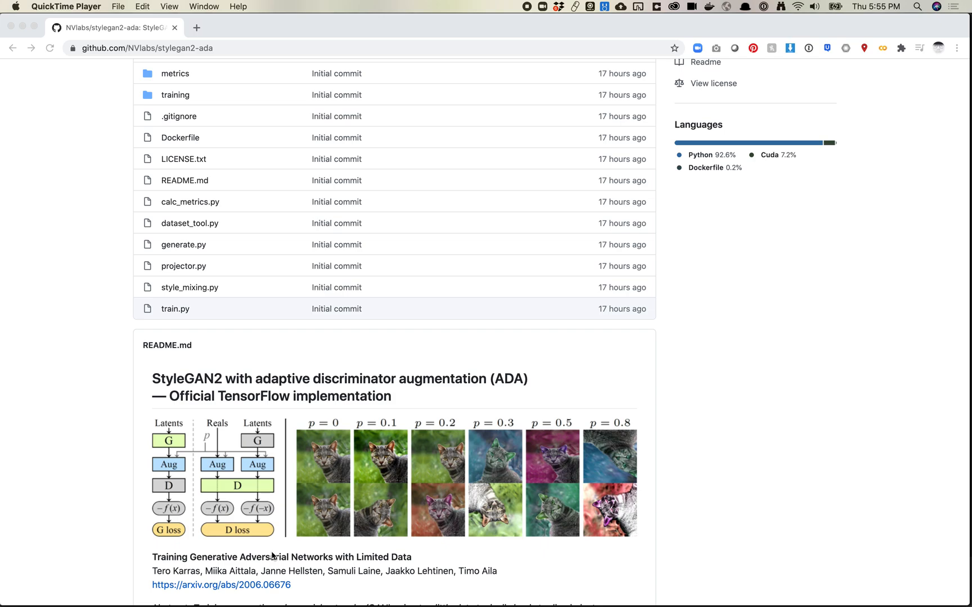
Bring the paper title, author list, arXiv link and opening abstract into view.
scroll("up", 3)
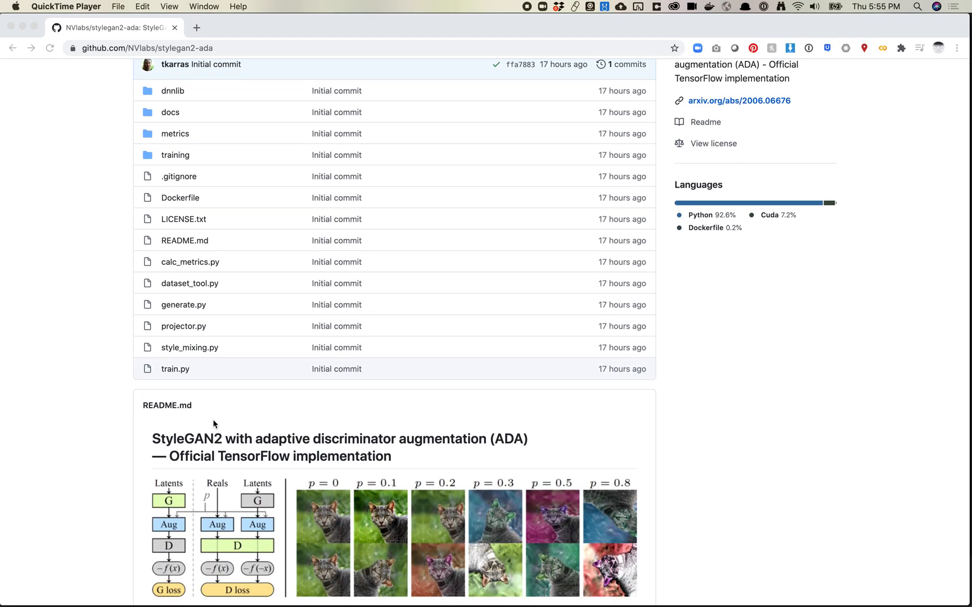
mouse_move(247, 441)
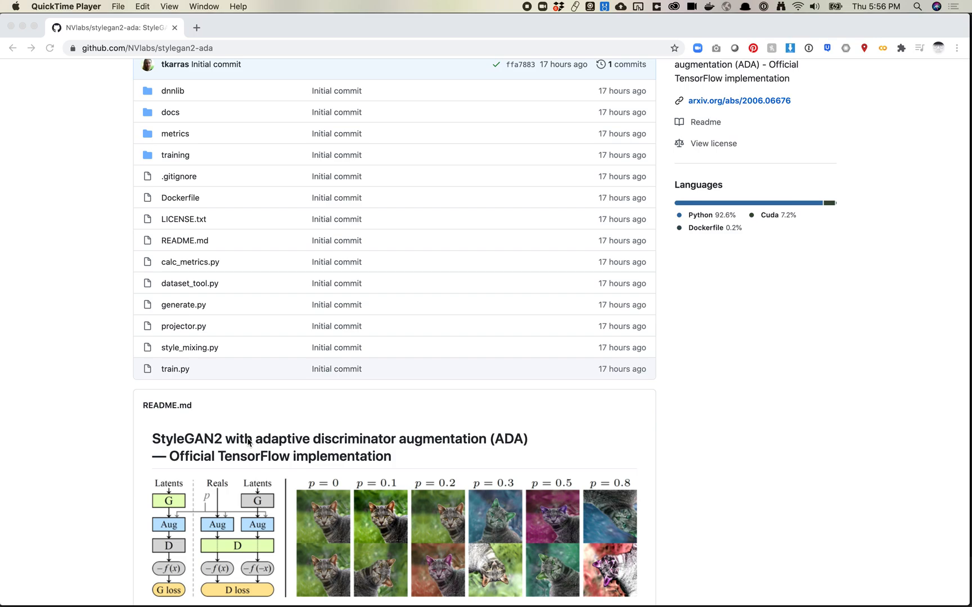
scroll("down", 3)
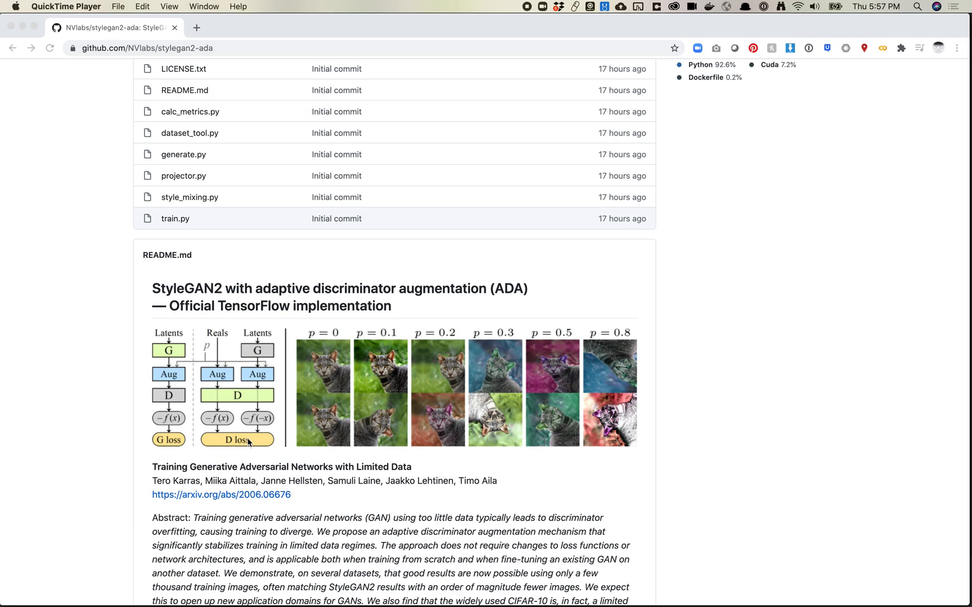
Scroll to show the full abstract, contact lines and the What's new heading.
scroll("down", 3)
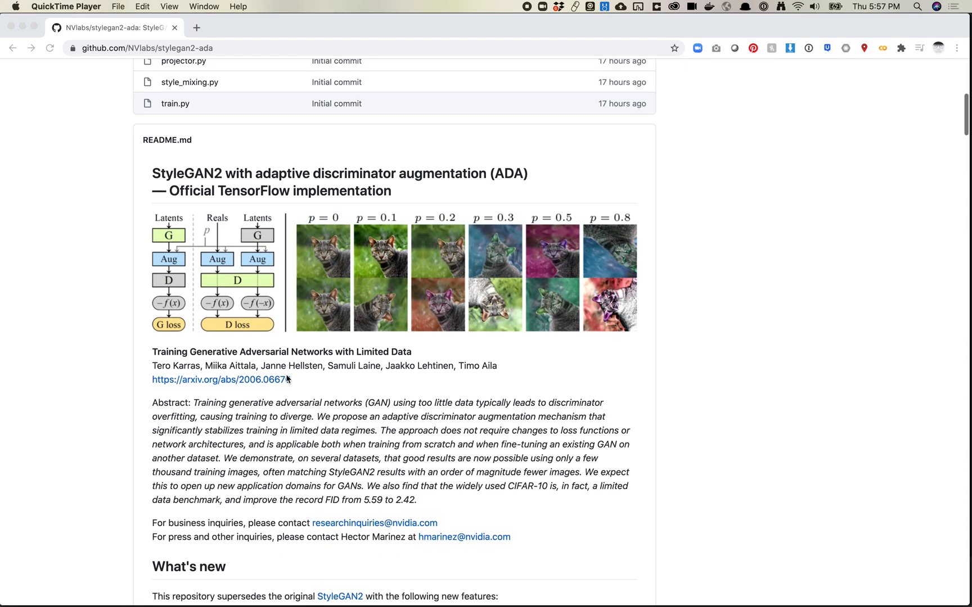
scroll("down", 3)
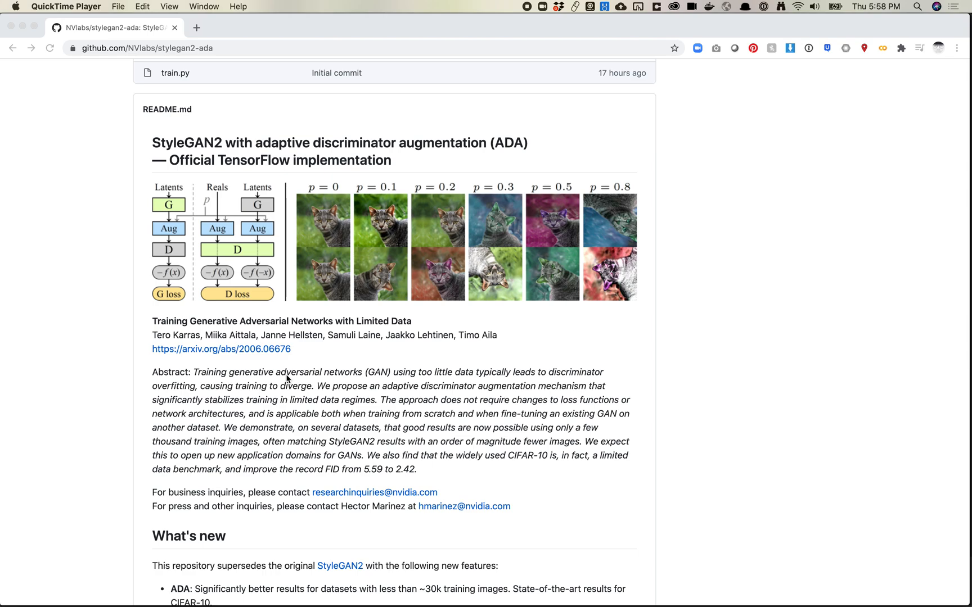
mouse_move(597, 265)
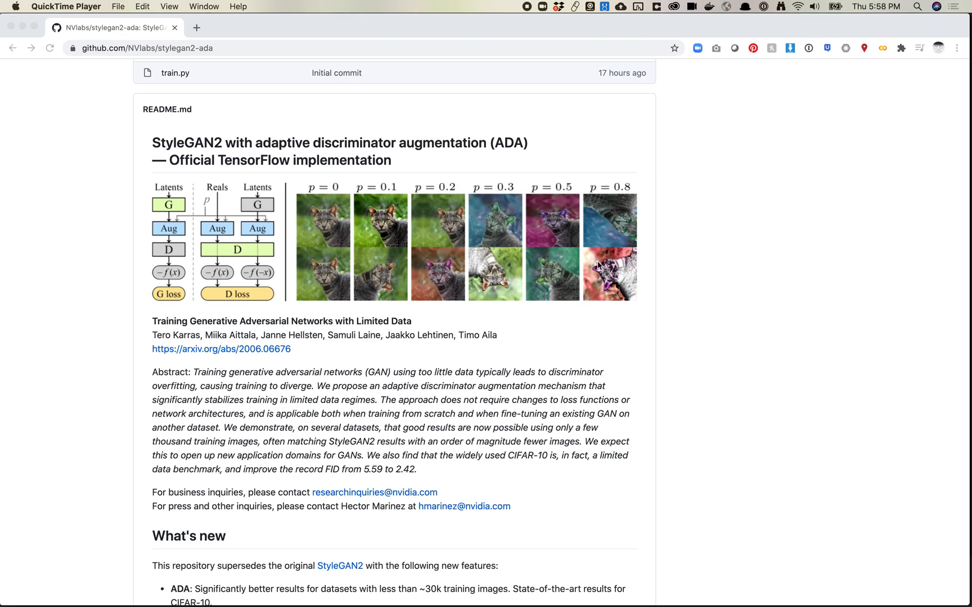
mouse_move(475, 247)
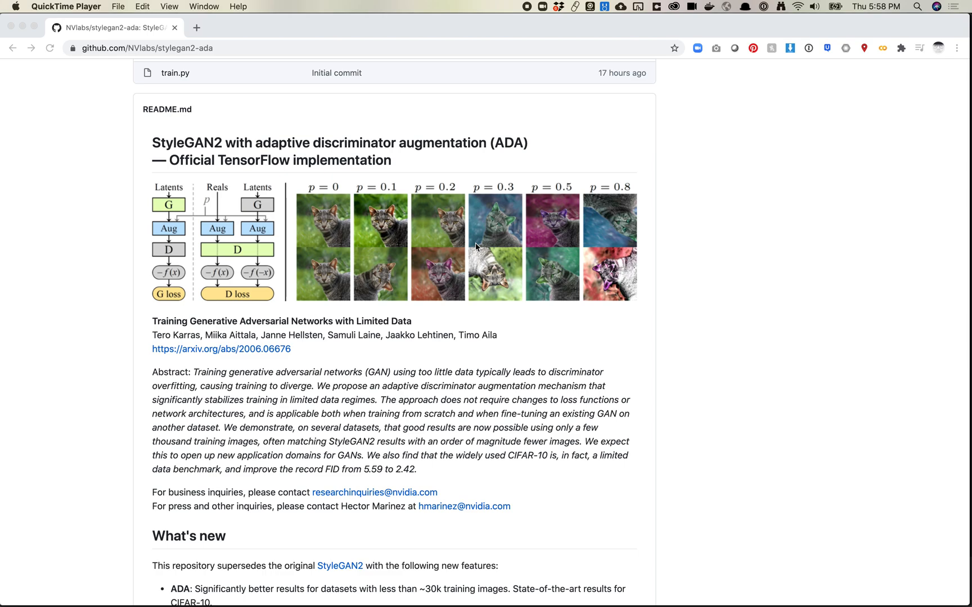
Scroll through the What's new feature list to the External data repository table.
scroll("down", 3)
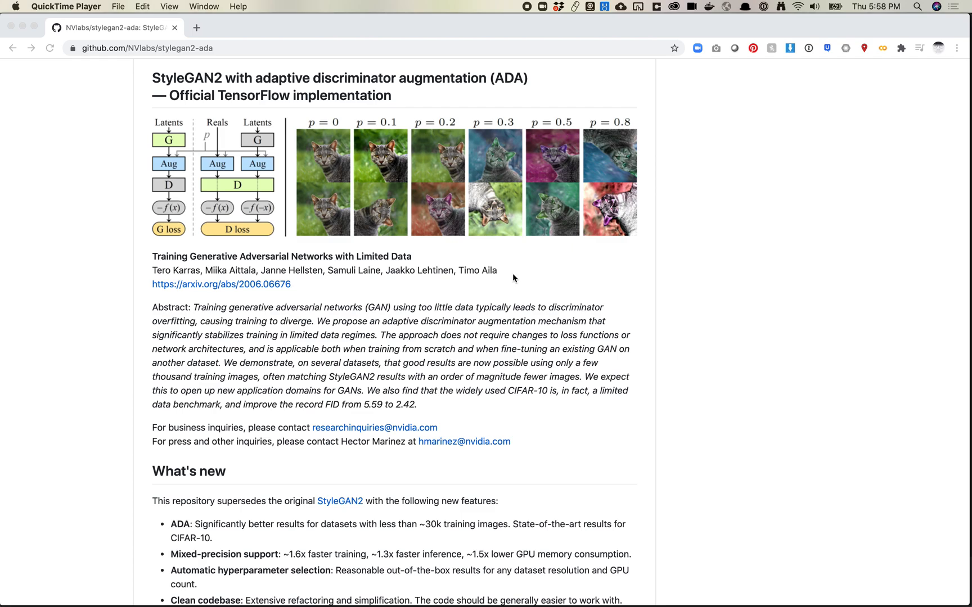
scroll("down", 3)
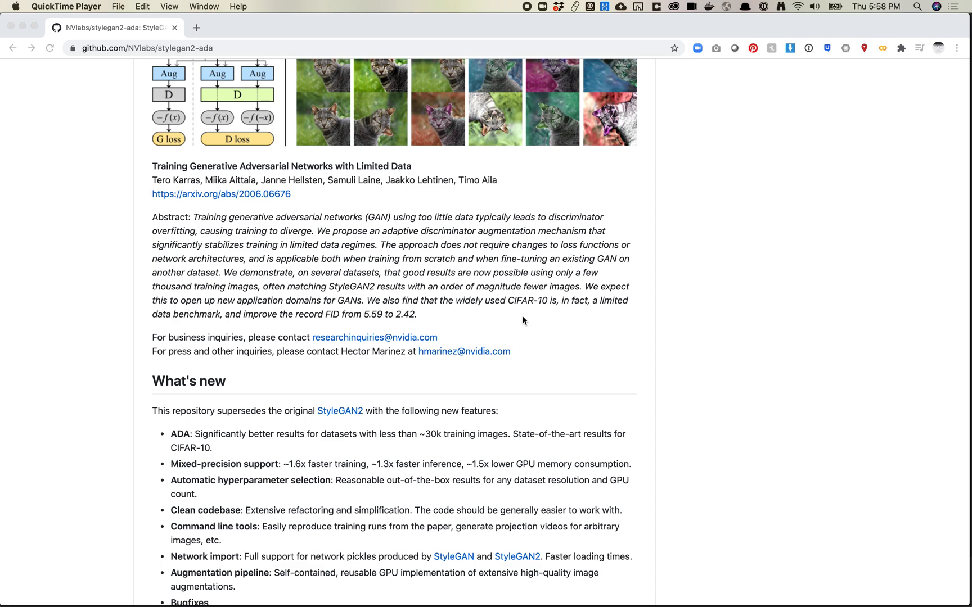
scroll("down", 3)
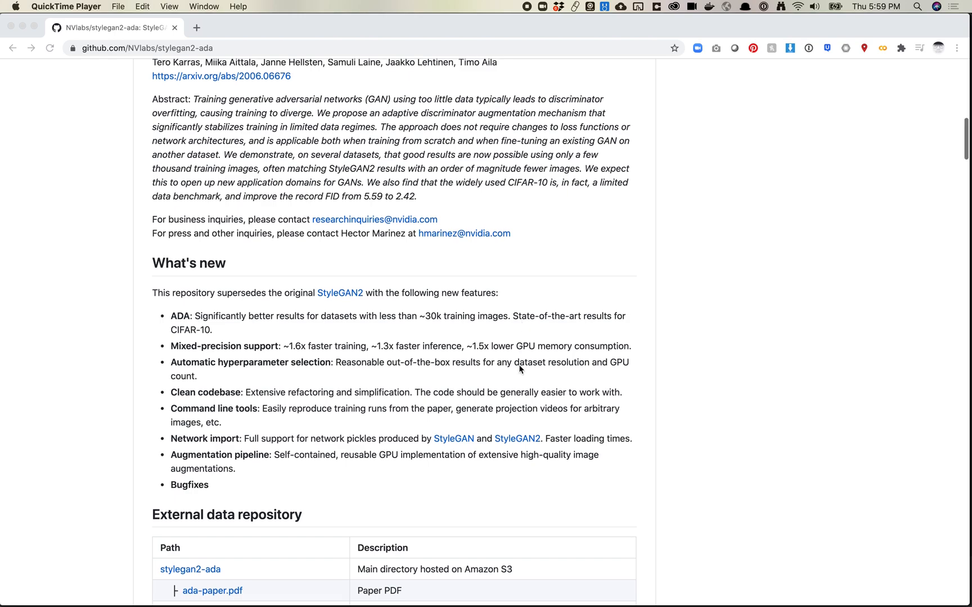
scroll("down", 3)
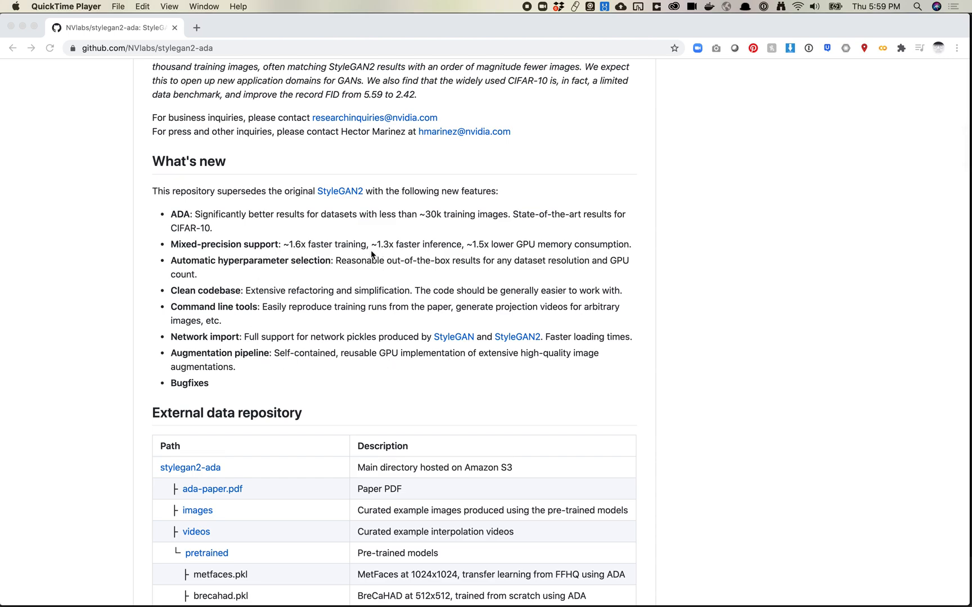
mouse_move(233, 219)
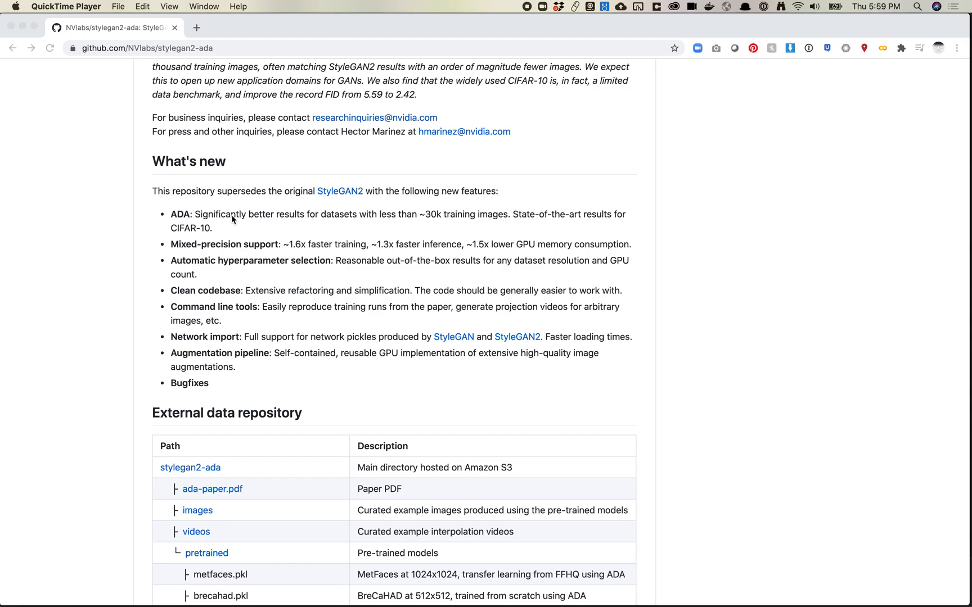
mouse_move(233, 240)
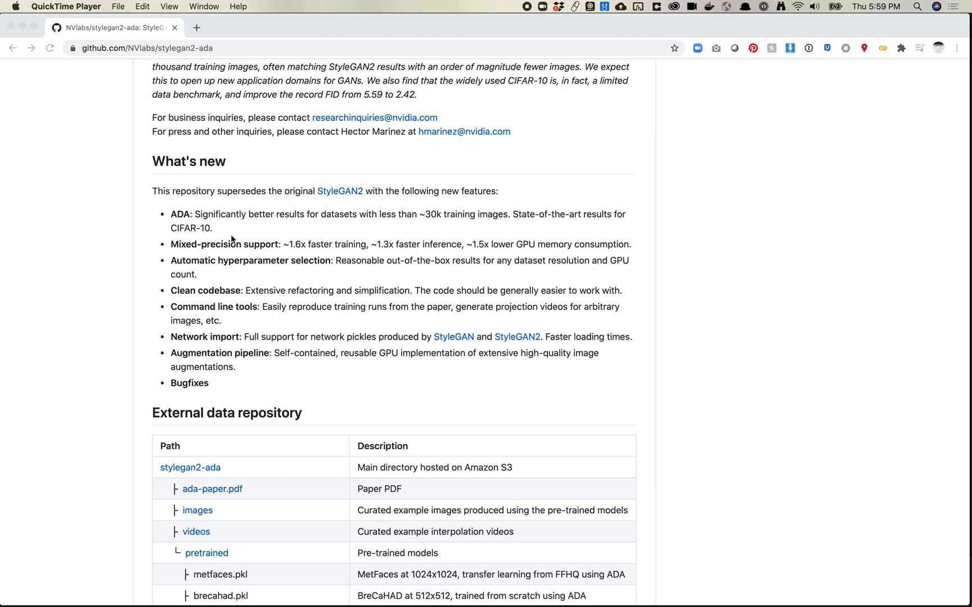
mouse_move(308, 241)
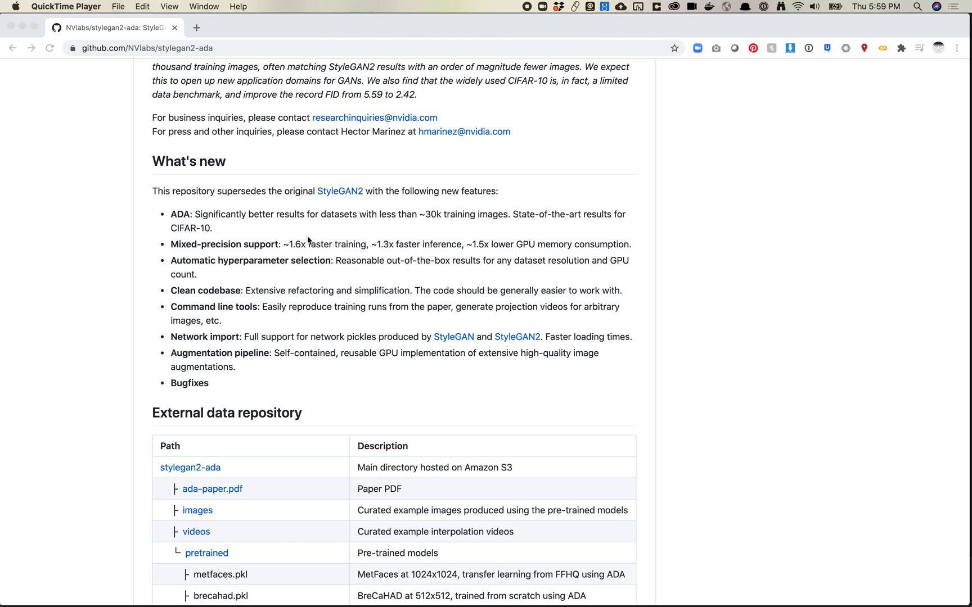
mouse_move(263, 258)
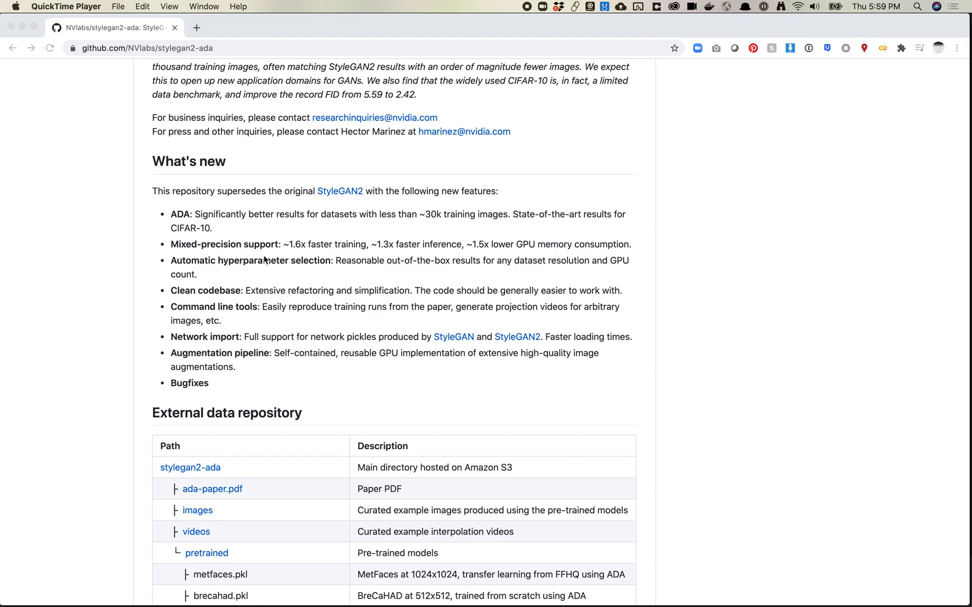
mouse_move(317, 246)
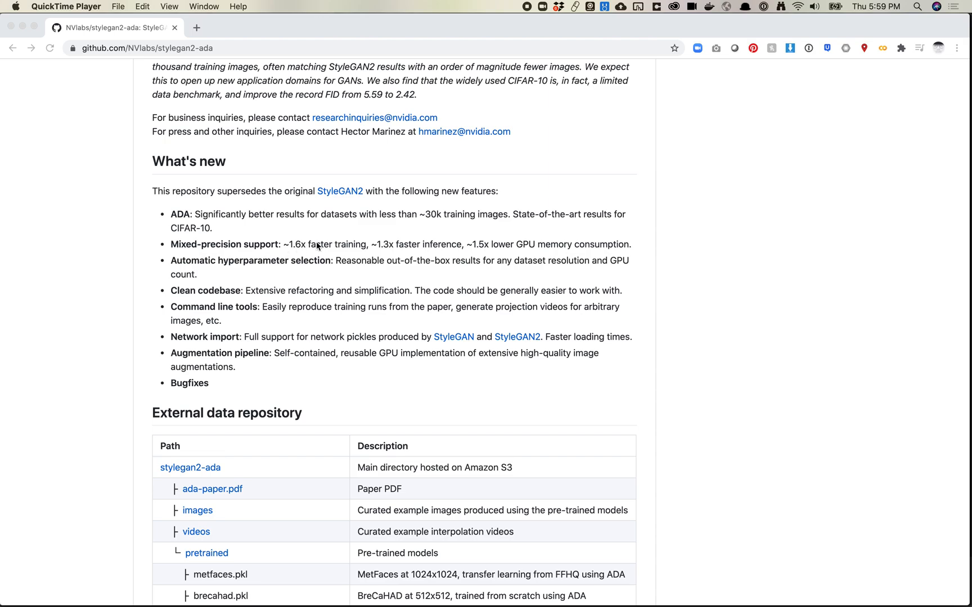
mouse_move(331, 254)
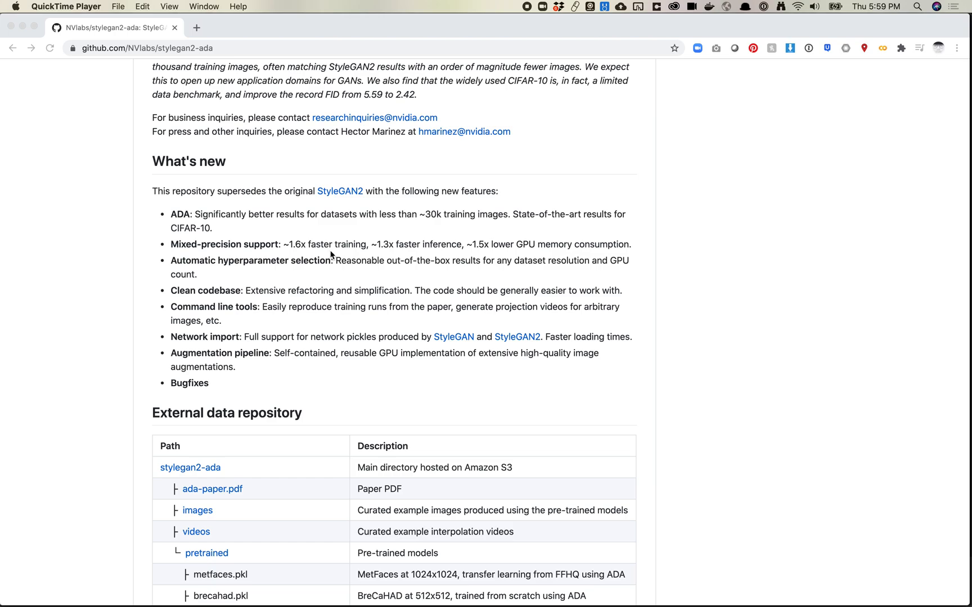
mouse_move(338, 225)
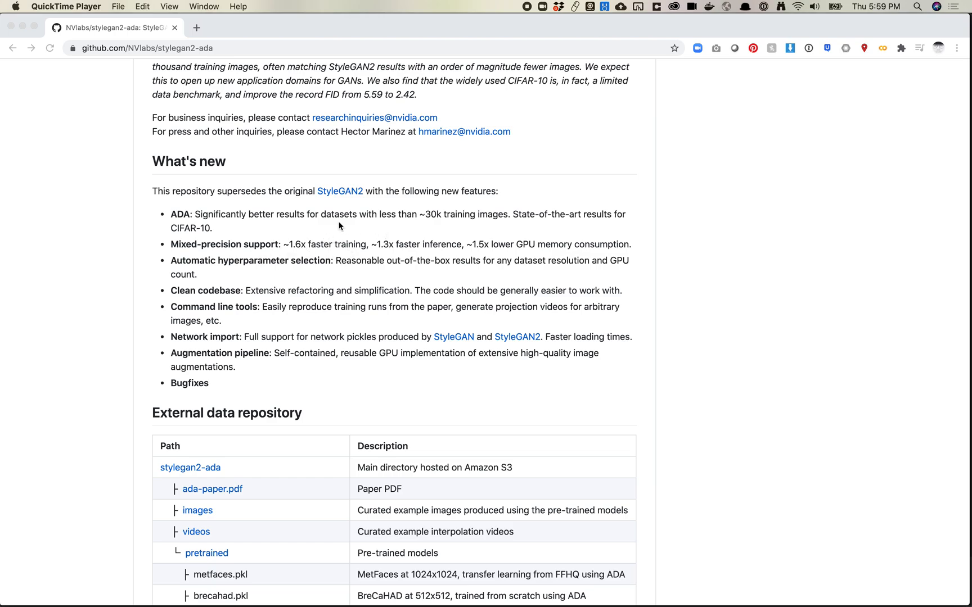
mouse_move(353, 299)
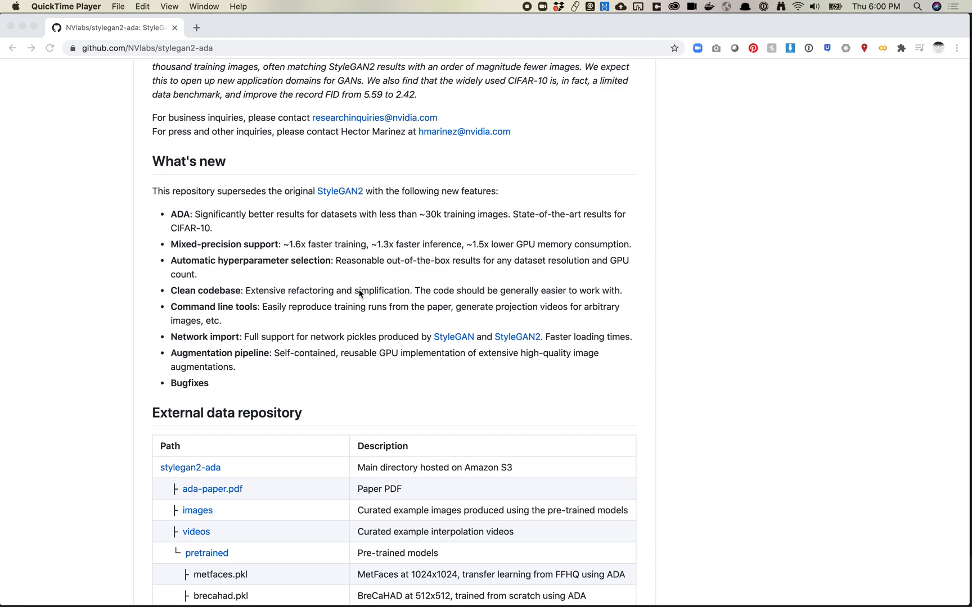
mouse_move(280, 285)
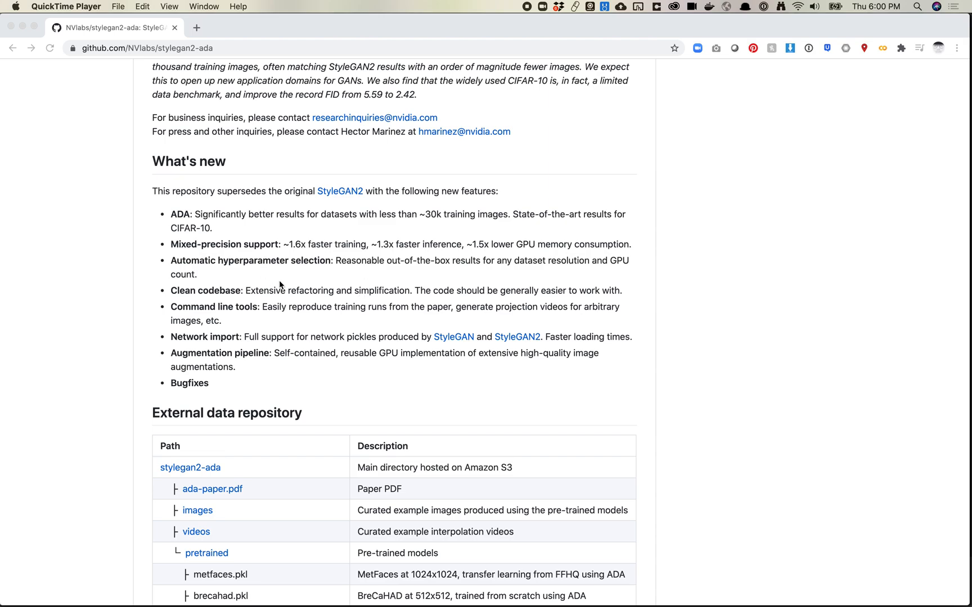
mouse_move(327, 257)
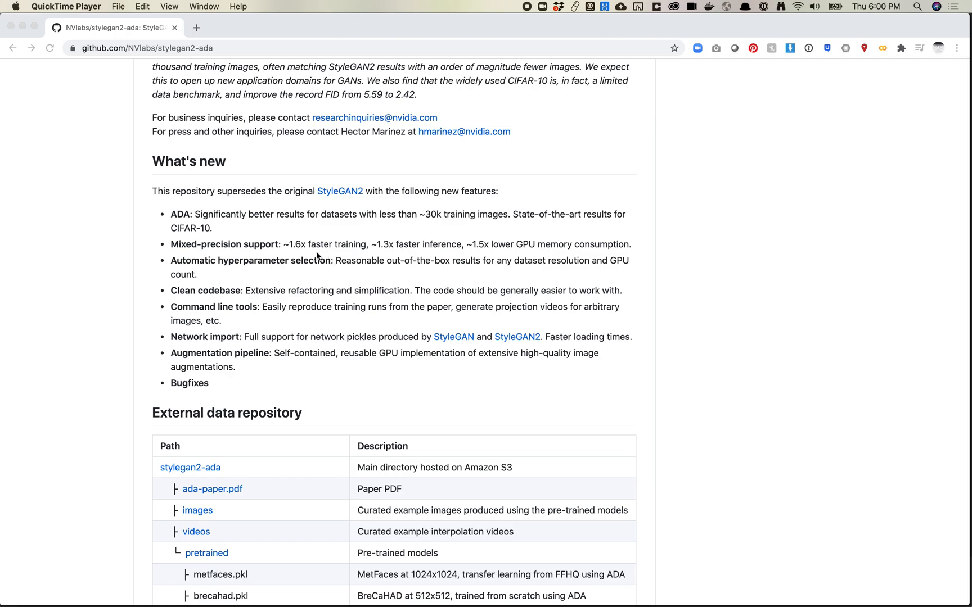
mouse_move(241, 267)
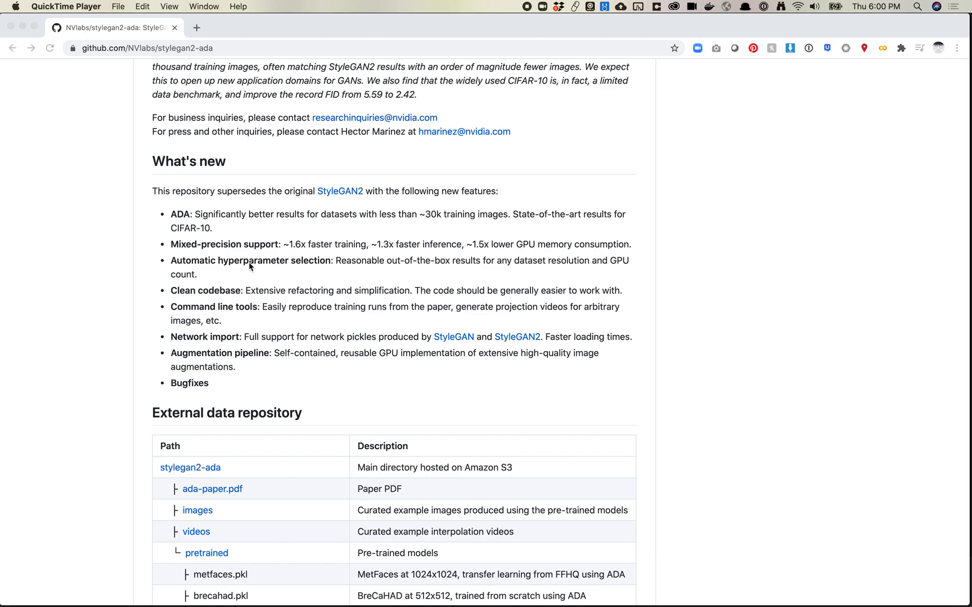
mouse_move(290, 266)
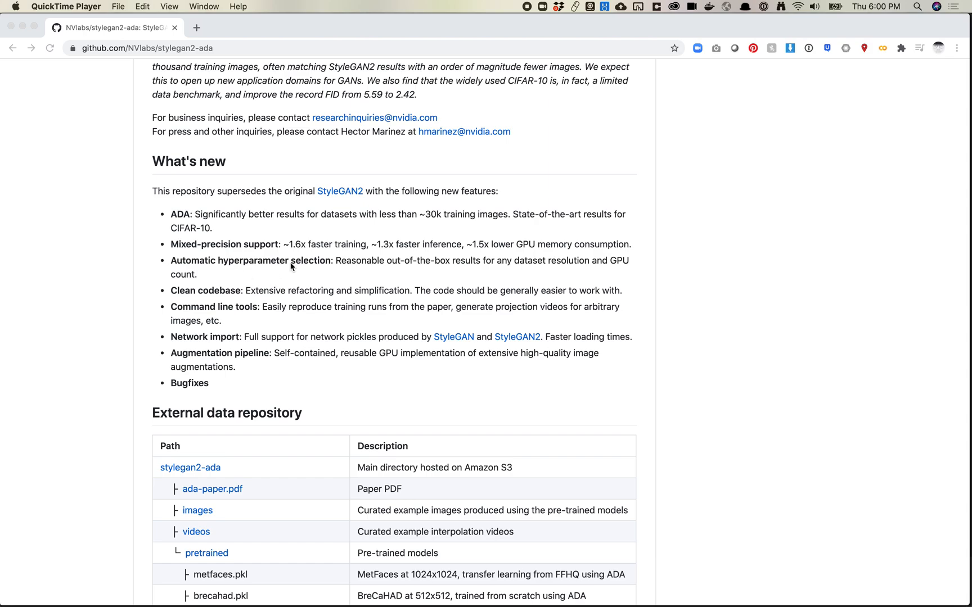
mouse_move(240, 270)
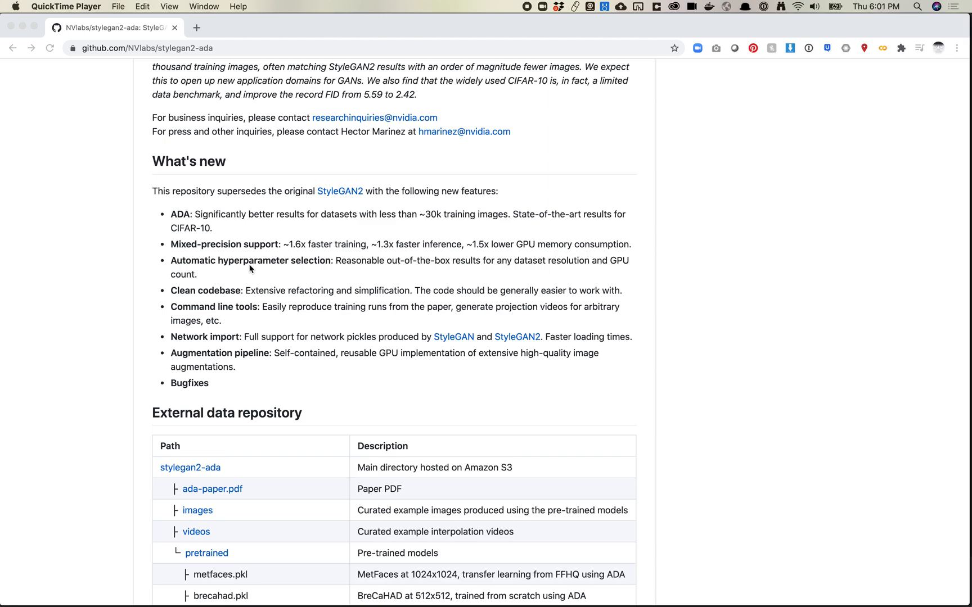
mouse_move(278, 263)
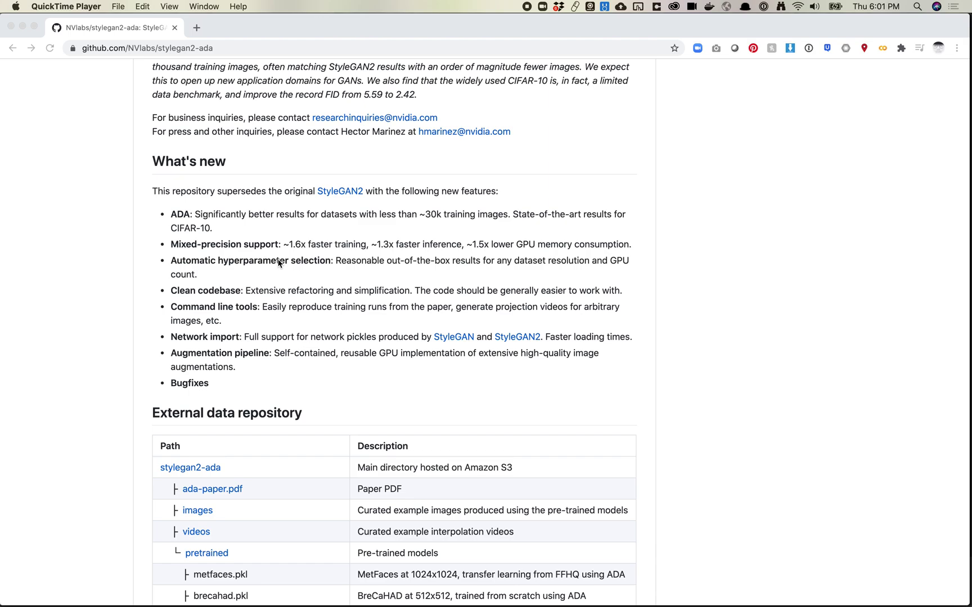
scroll("down", 3)
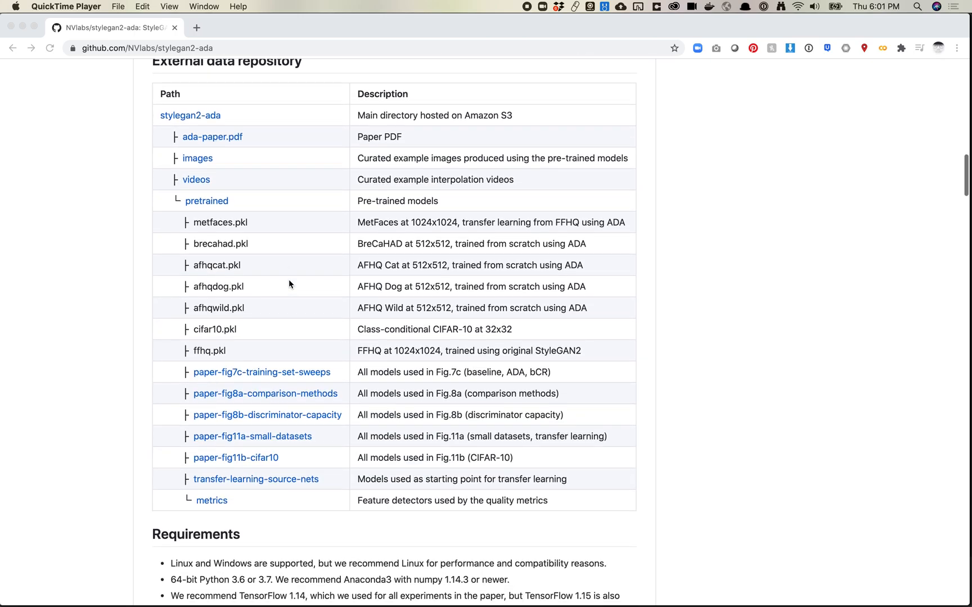
scroll("up", 3)
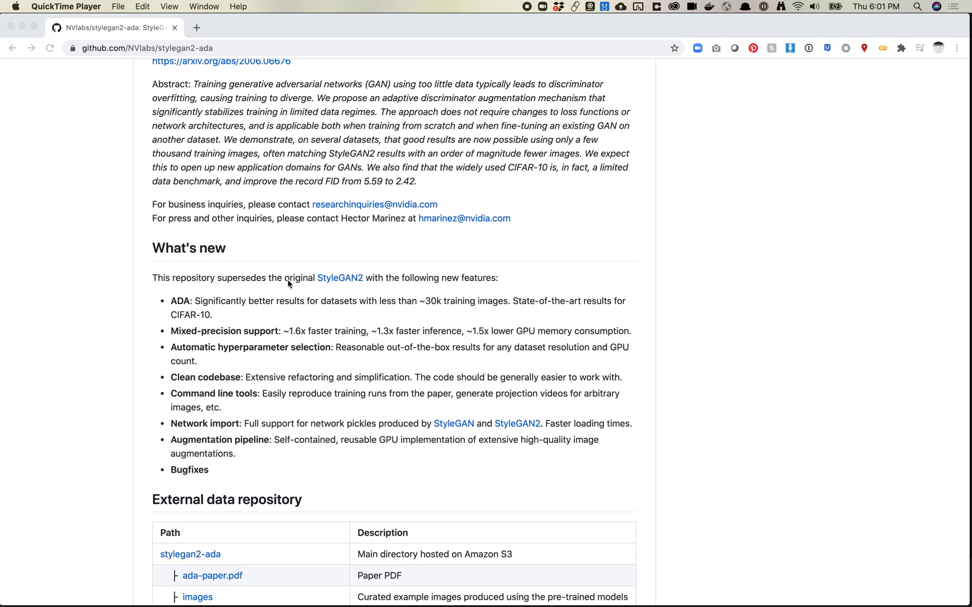
mouse_move(250, 350)
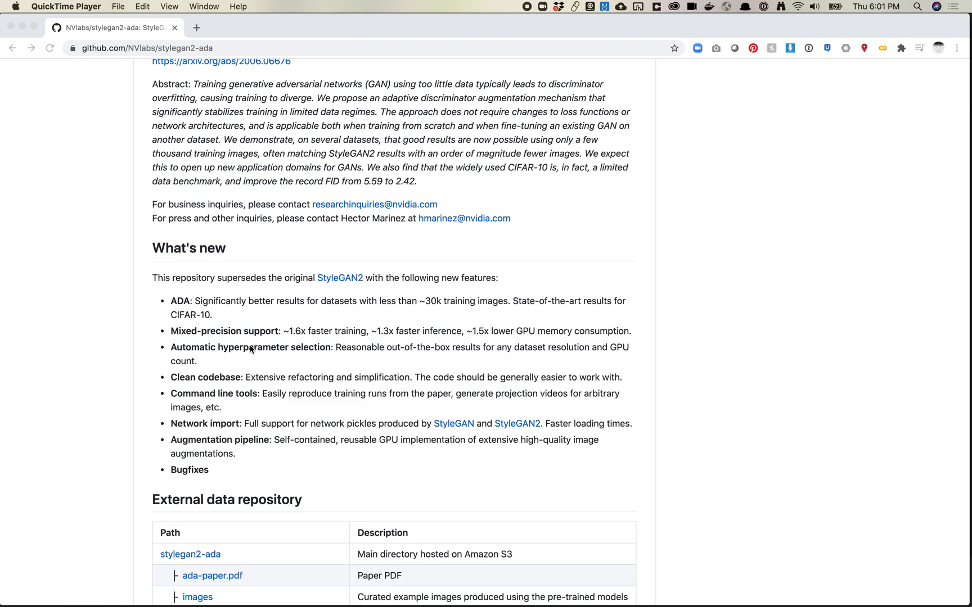
mouse_move(197, 381)
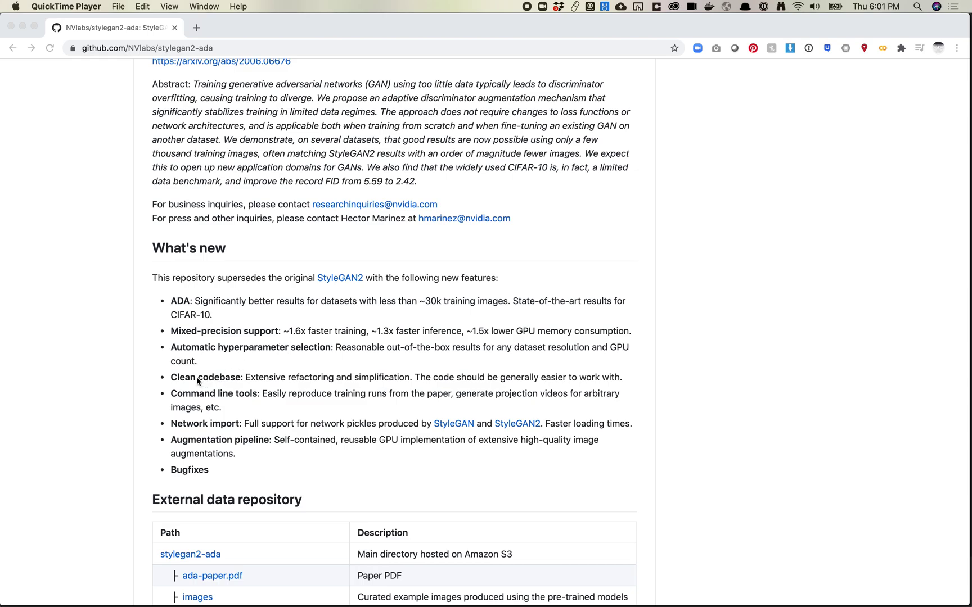
mouse_move(220, 380)
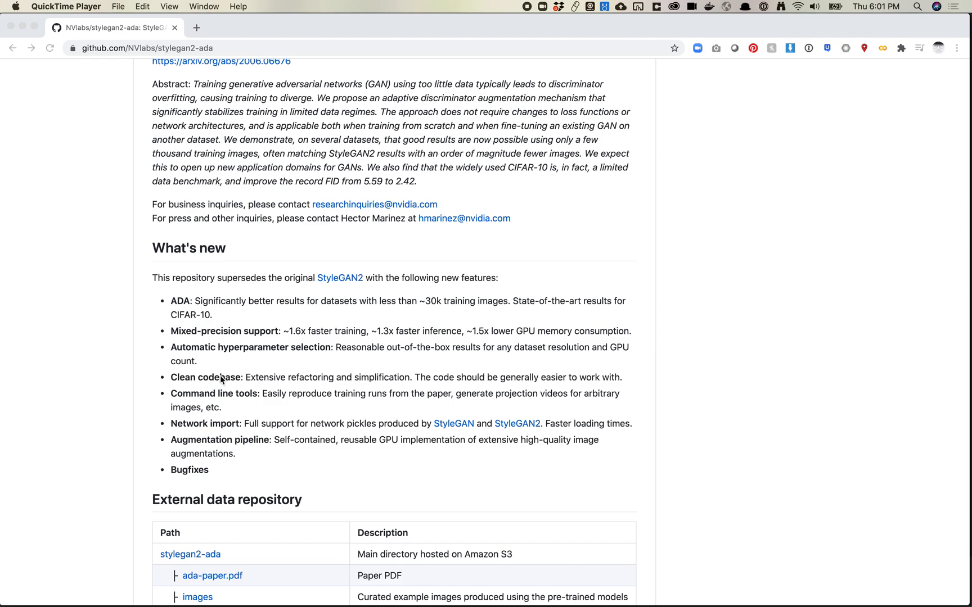
mouse_move(410, 378)
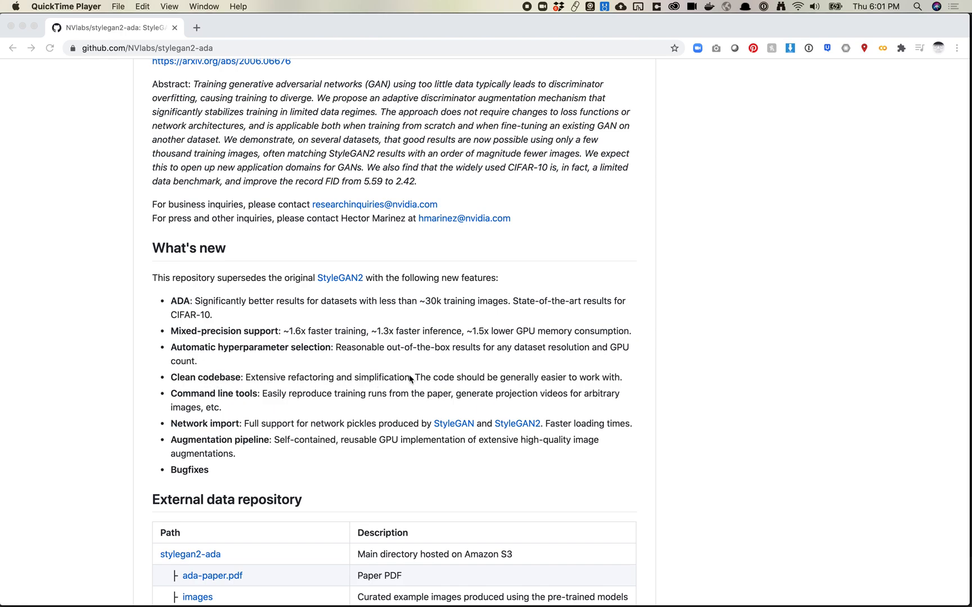
mouse_move(447, 379)
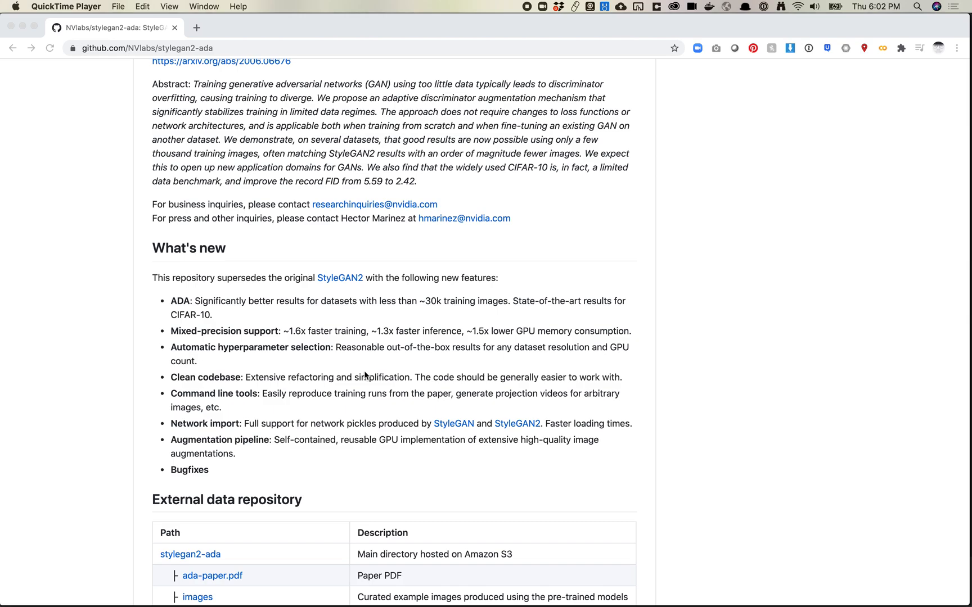
mouse_move(244, 381)
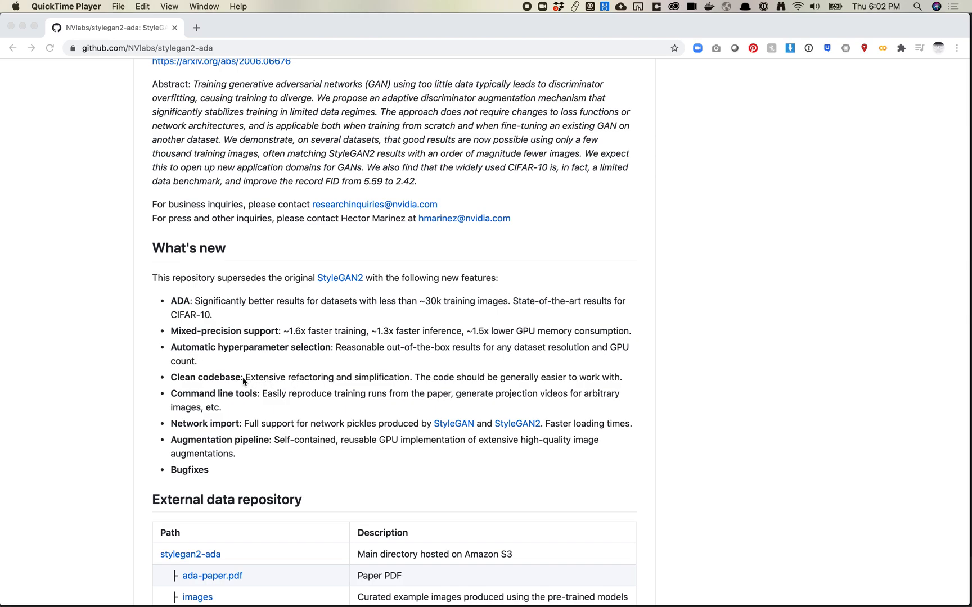
mouse_move(241, 381)
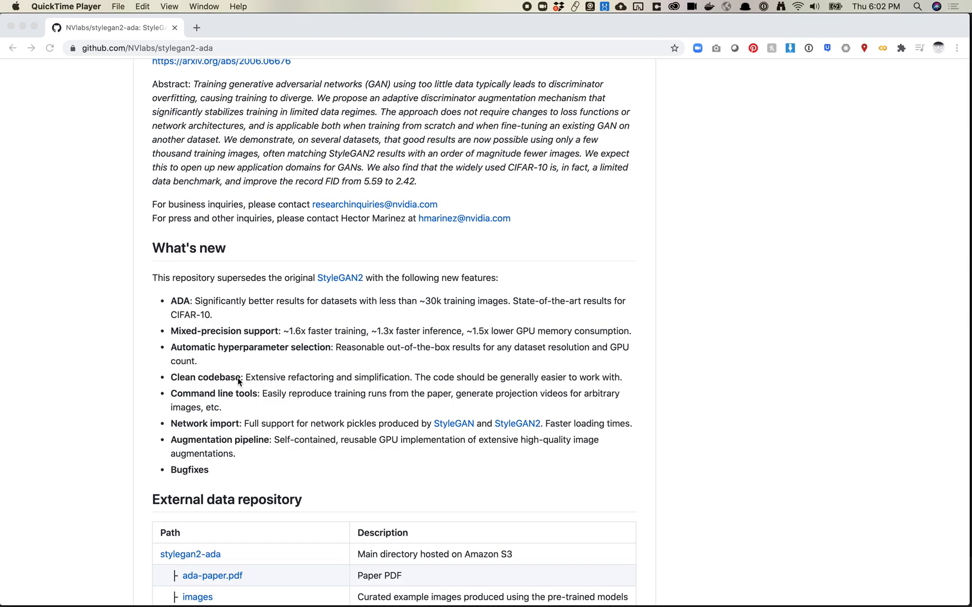
mouse_move(218, 406)
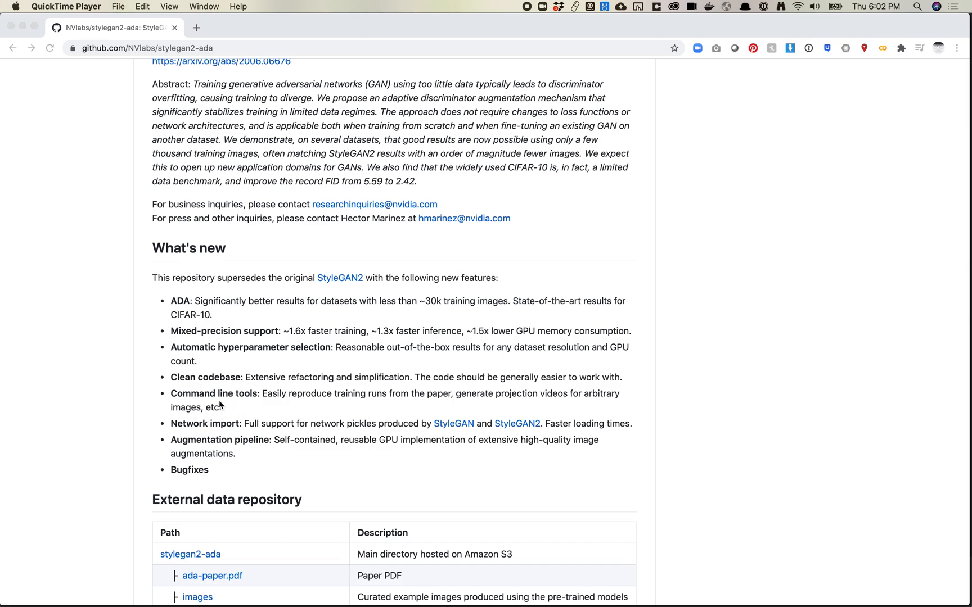
mouse_move(241, 432)
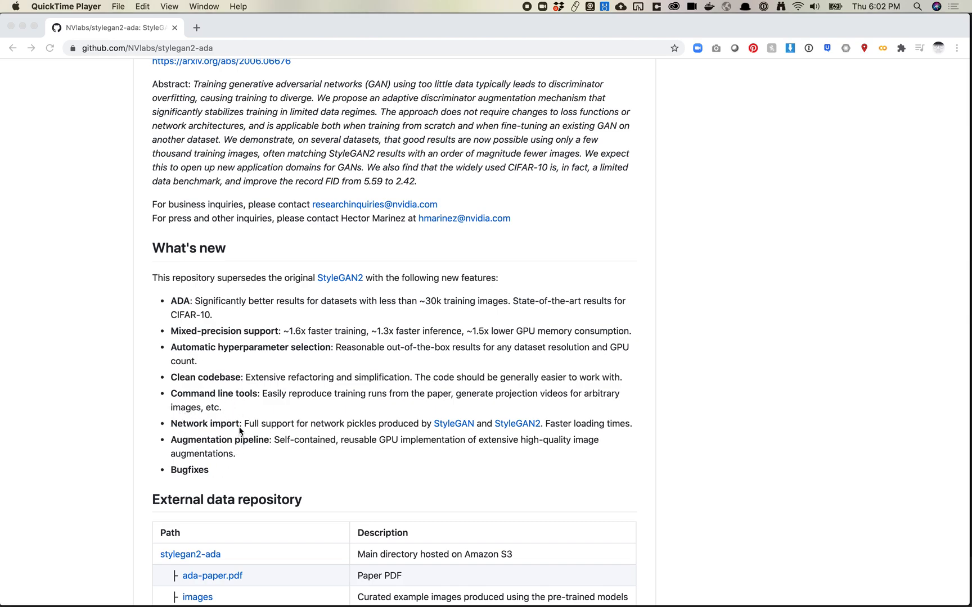
mouse_move(215, 470)
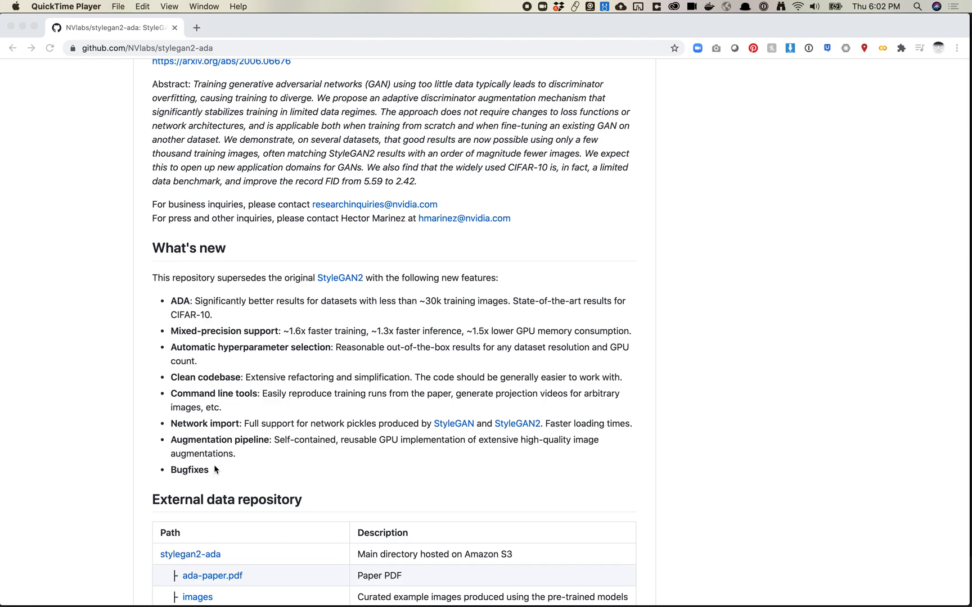
mouse_move(217, 455)
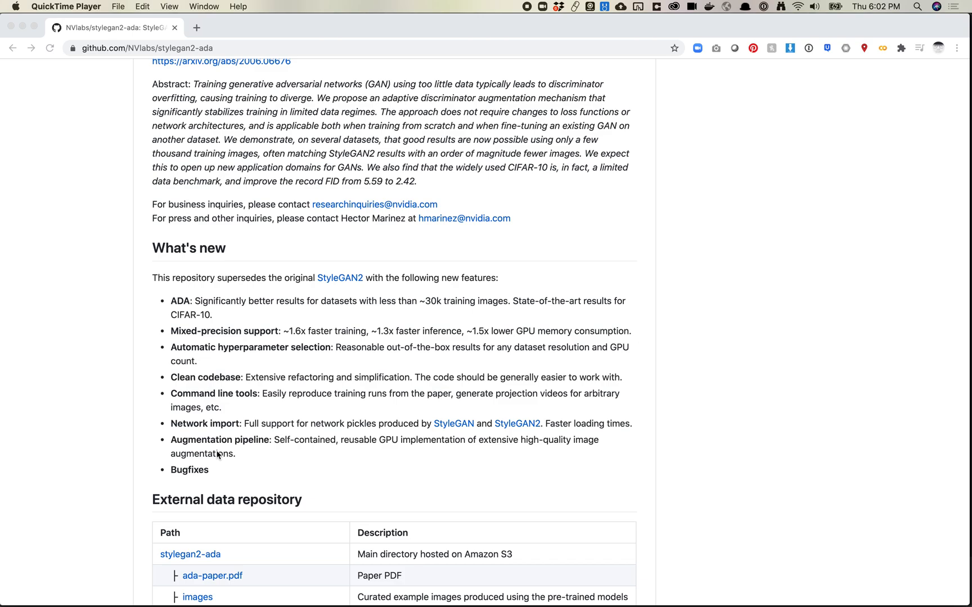
mouse_move(253, 446)
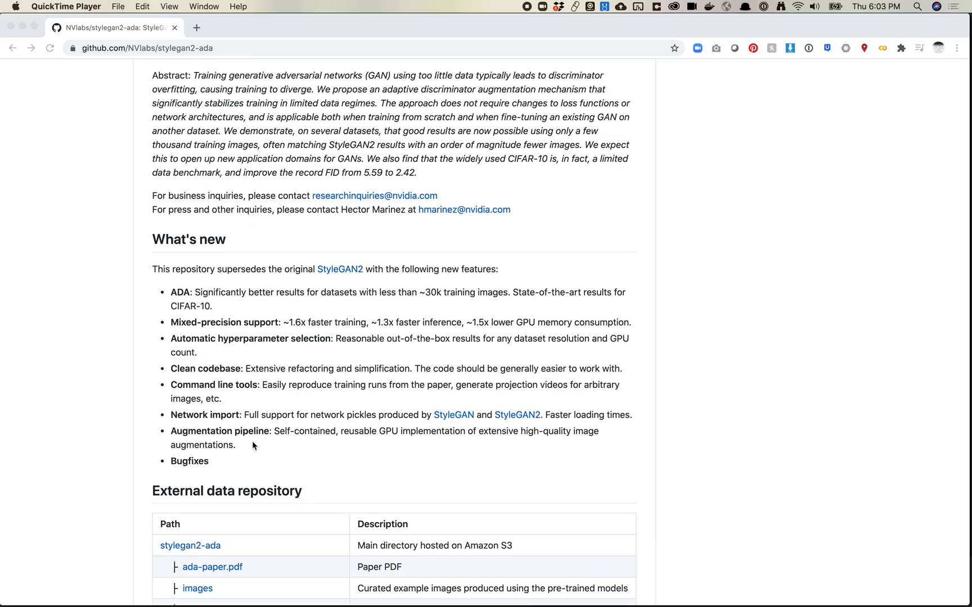
Scroll to the README's closing sections and mark the phrase 'one-time code drop' in Development.
scroll("down", 3)
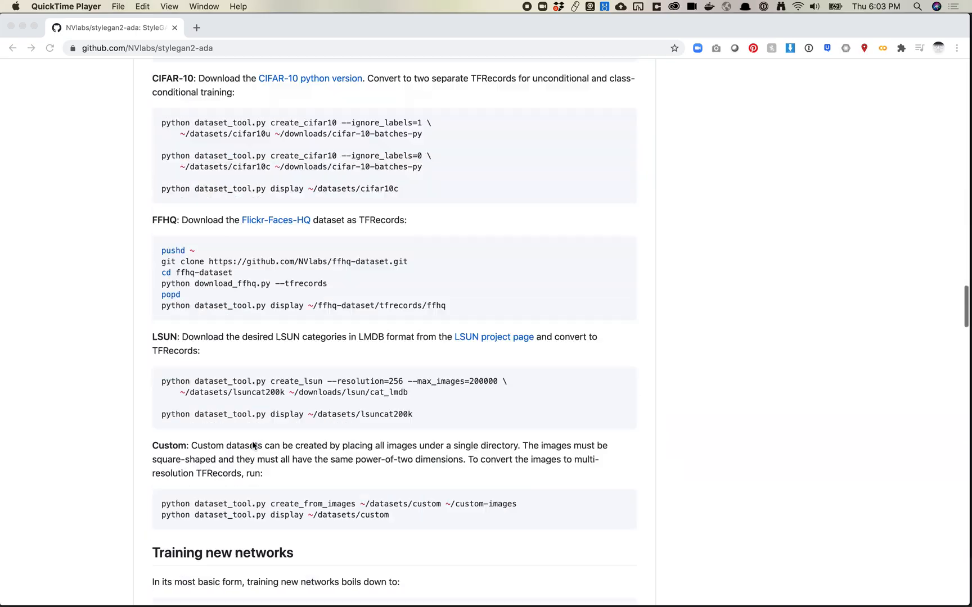
scroll("down", 3)
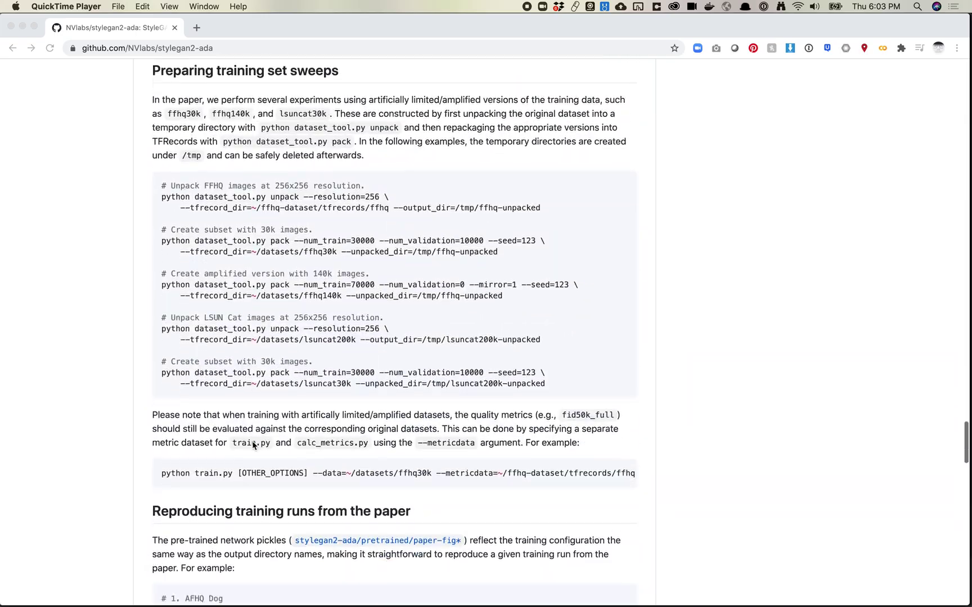
scroll("down", 3)
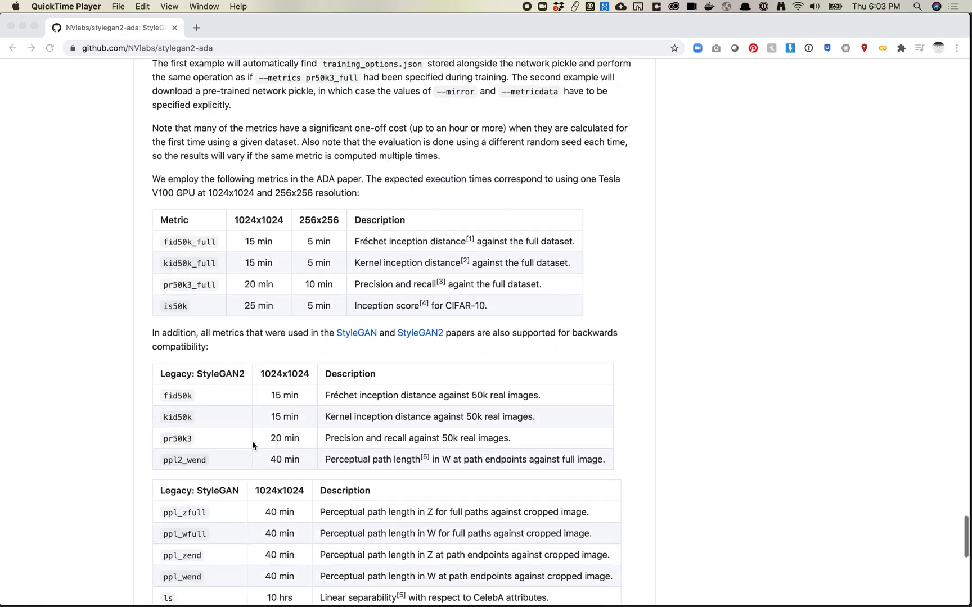
scroll("down", 3)
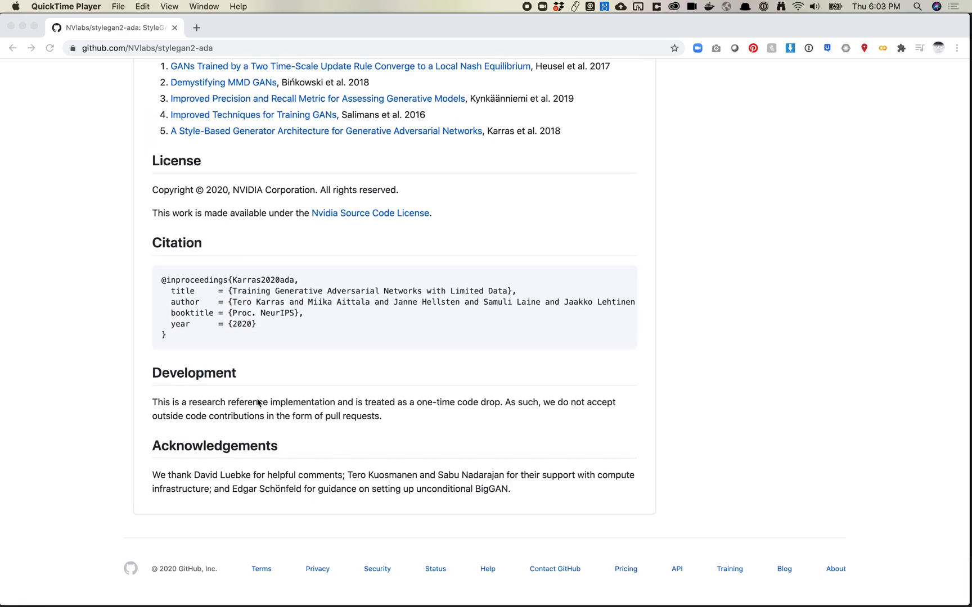
left_click(497, 397)
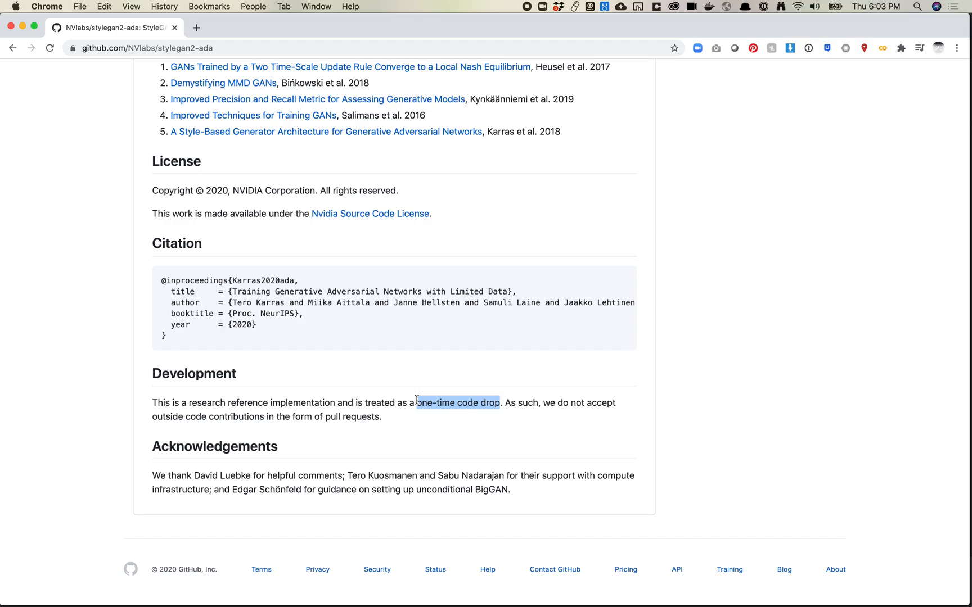
scroll("up", 3)
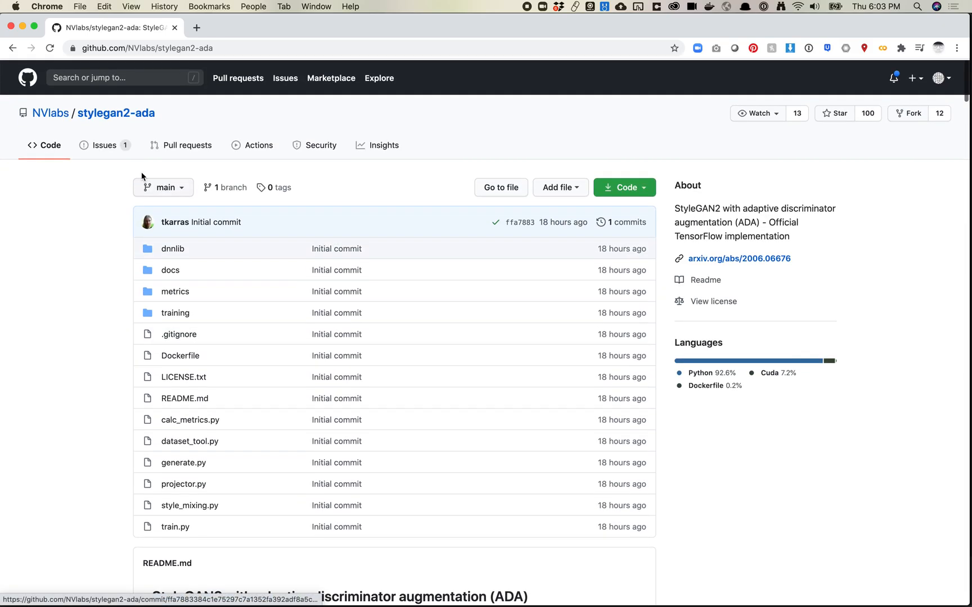
mouse_move(104, 144)
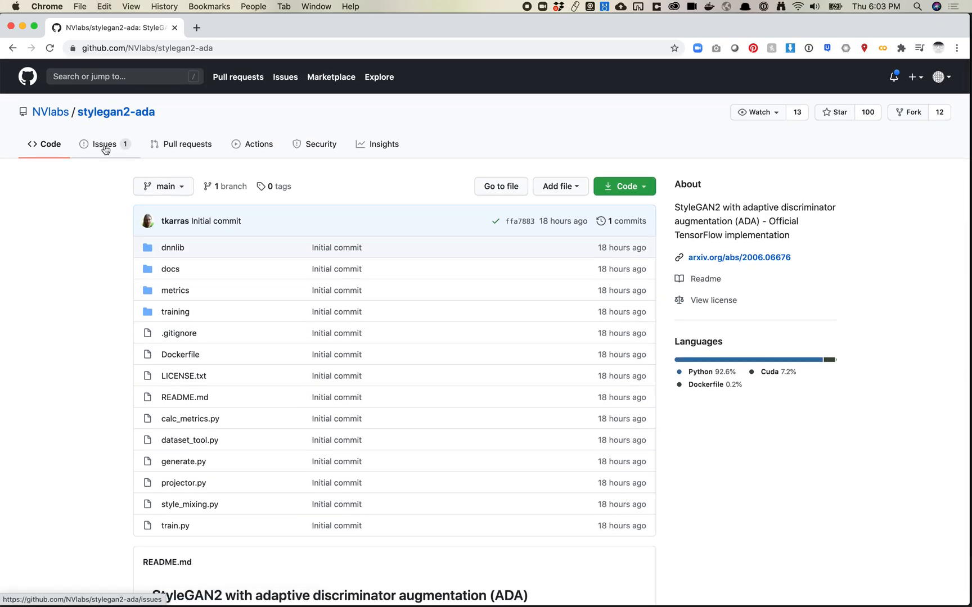
left_click(105, 144)
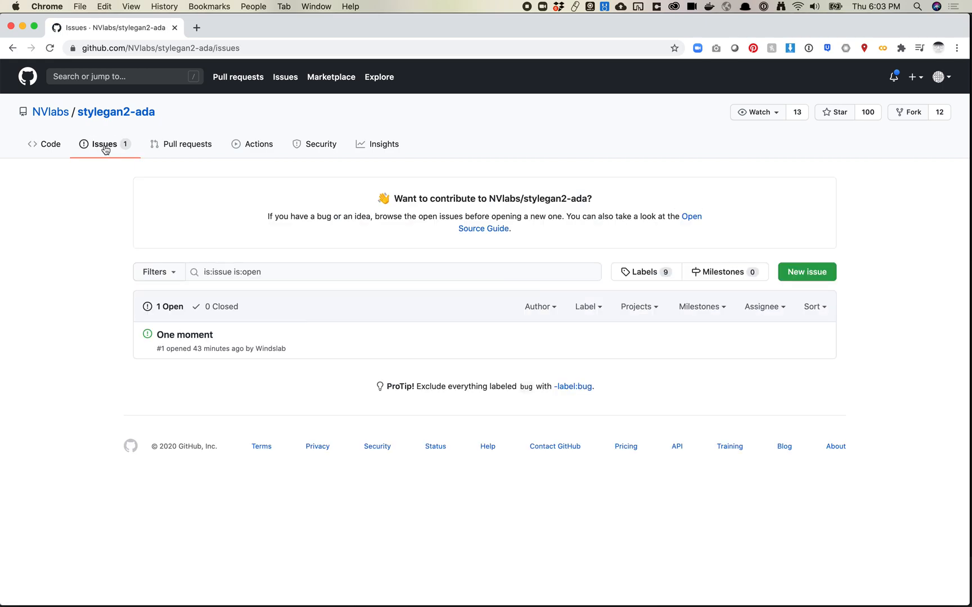
left_click(185, 335)
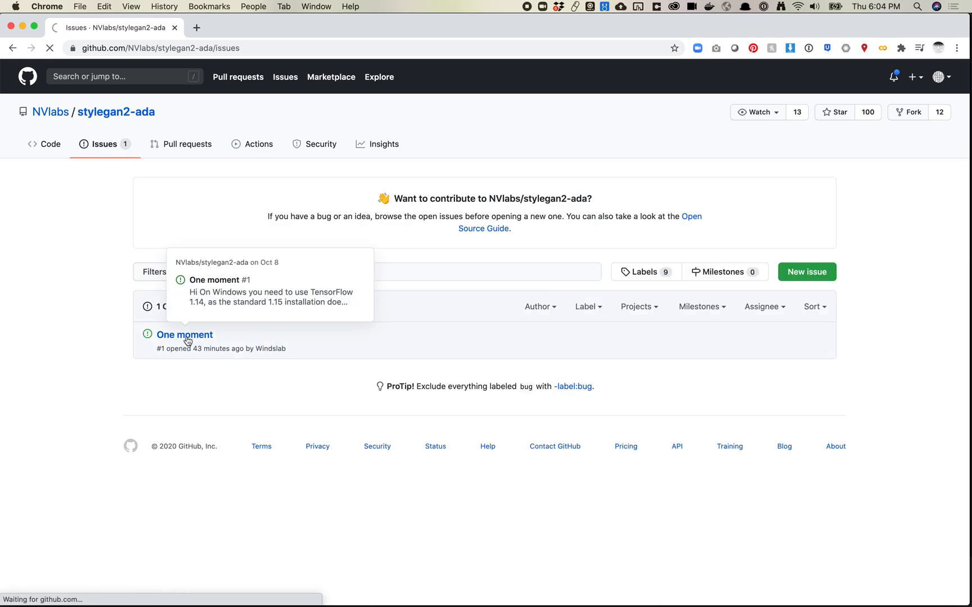
left_click(184, 335)
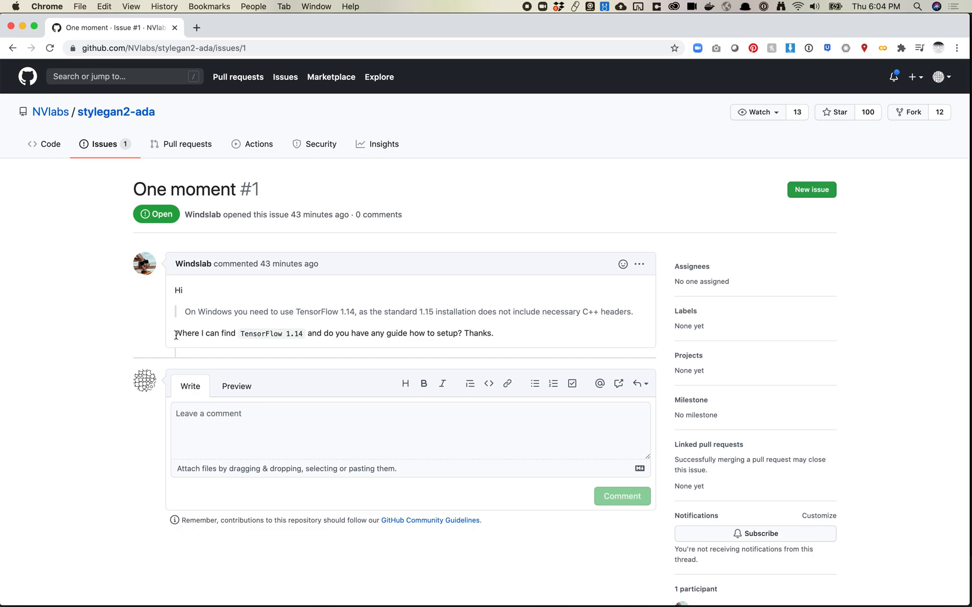
left_click(103, 144)
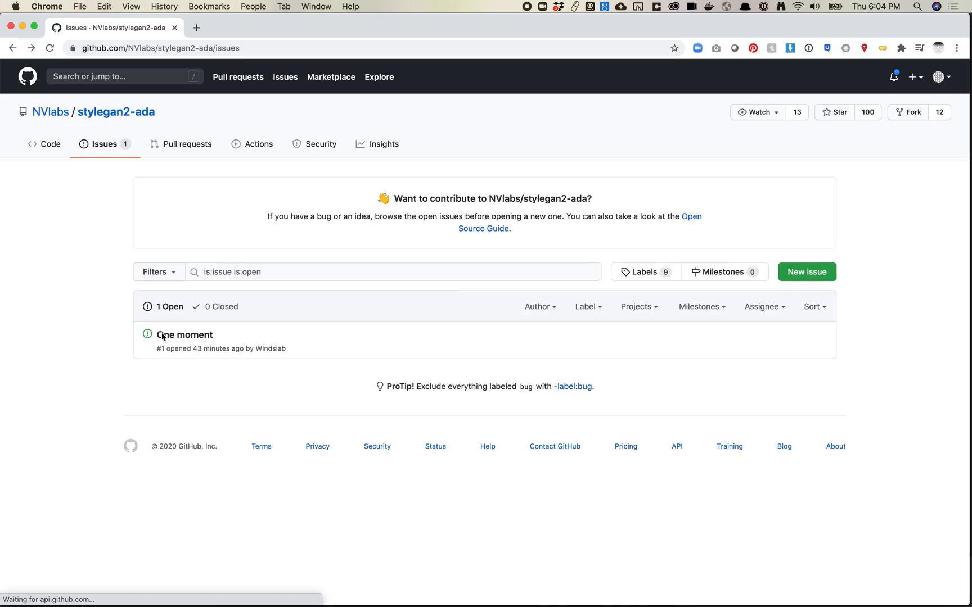
left_click(50, 144)
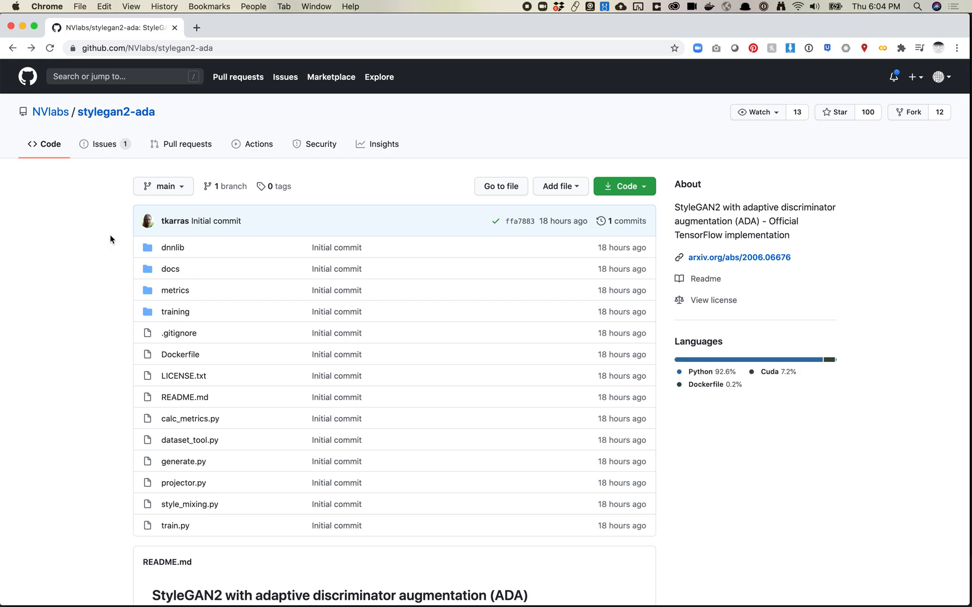
Scroll to the Training new networks section with its train.py commands and base configuration table.
scroll("down", 3)
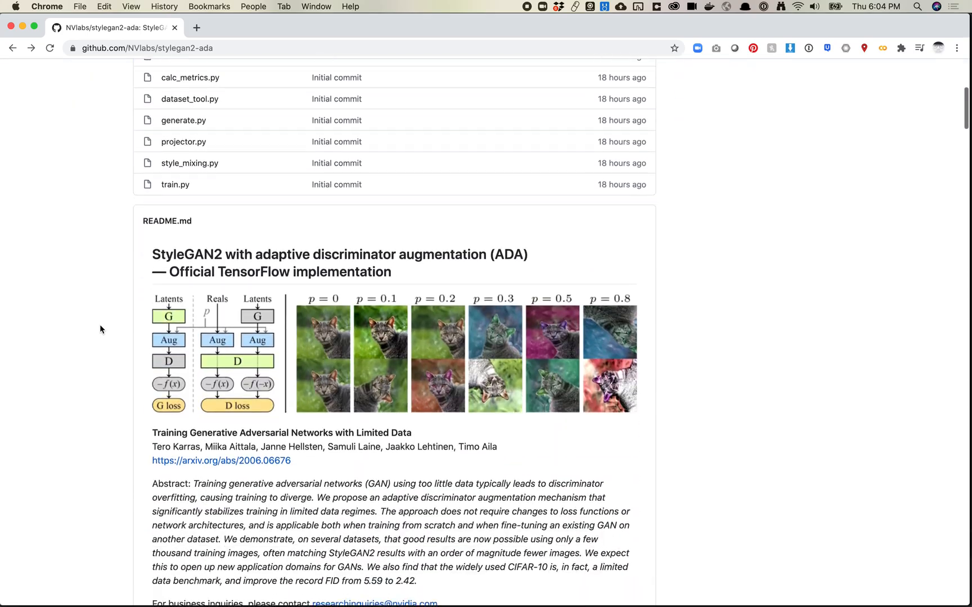
scroll("down", 3)
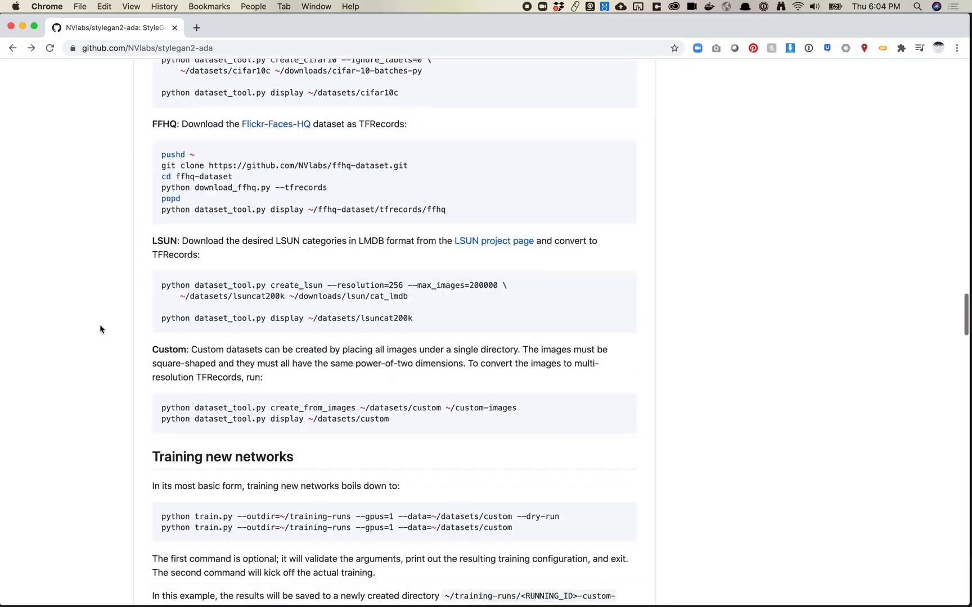
scroll("down", 3)
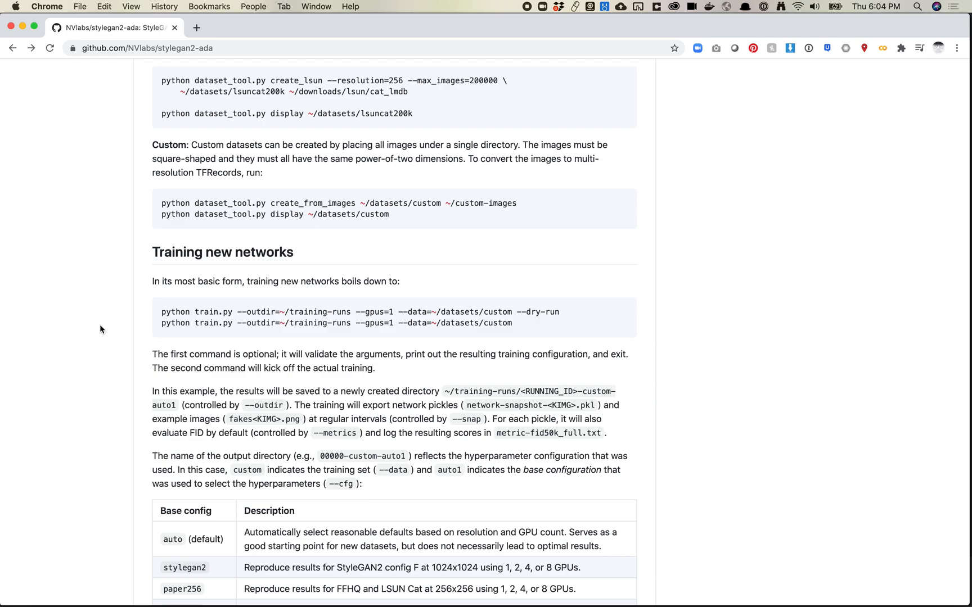
mouse_move(211, 241)
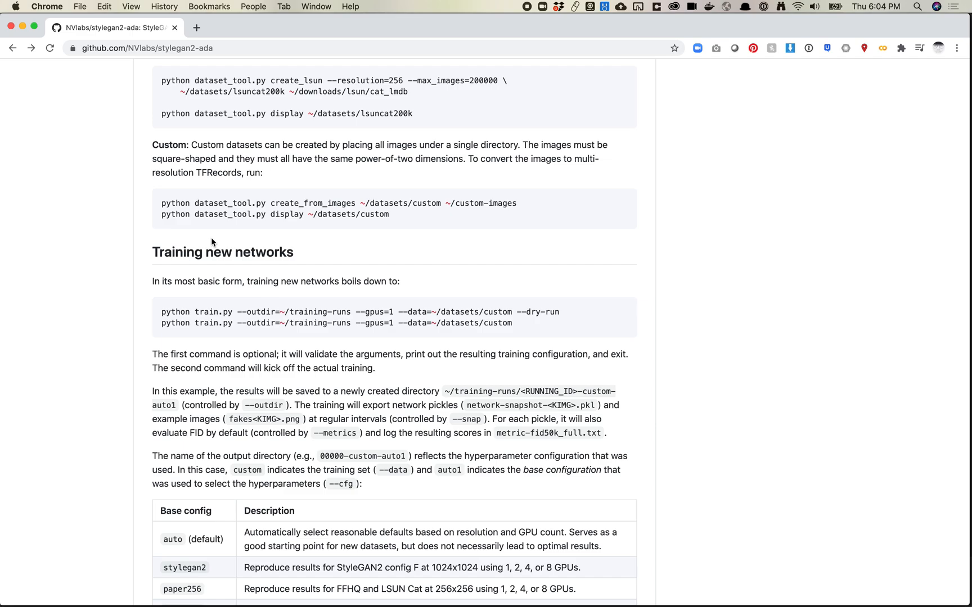
mouse_move(247, 223)
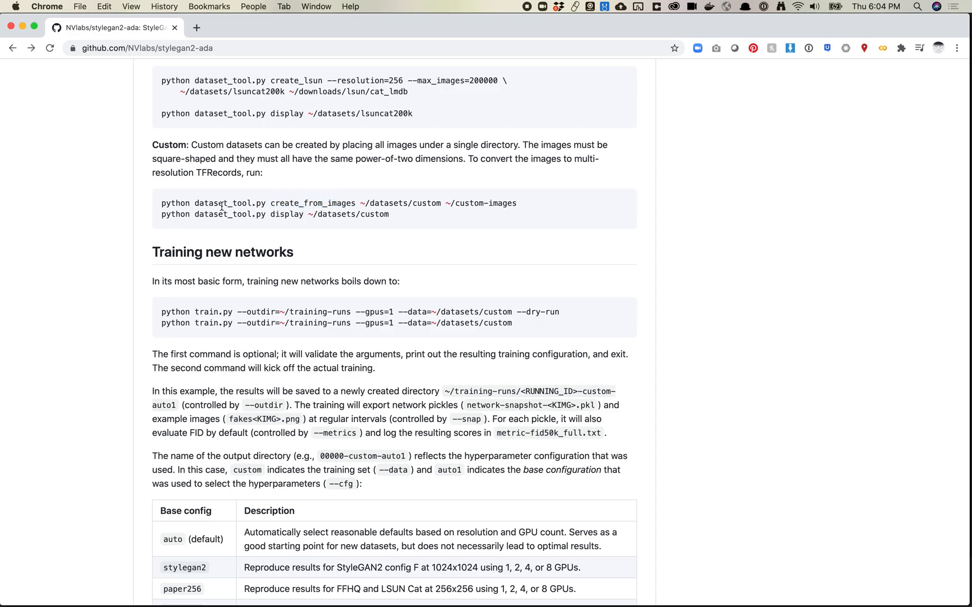
double_click(339, 203)
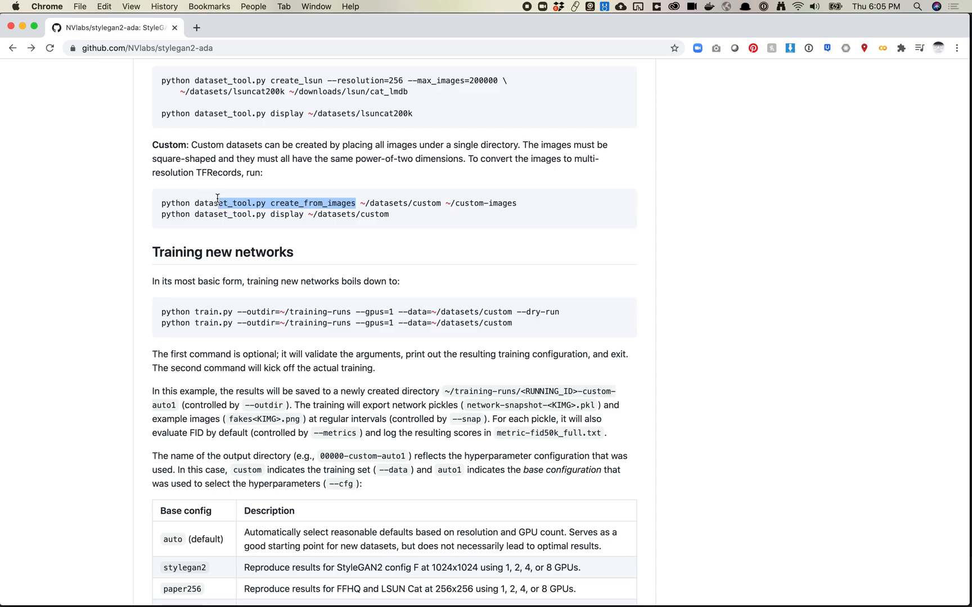
left_click(205, 203)
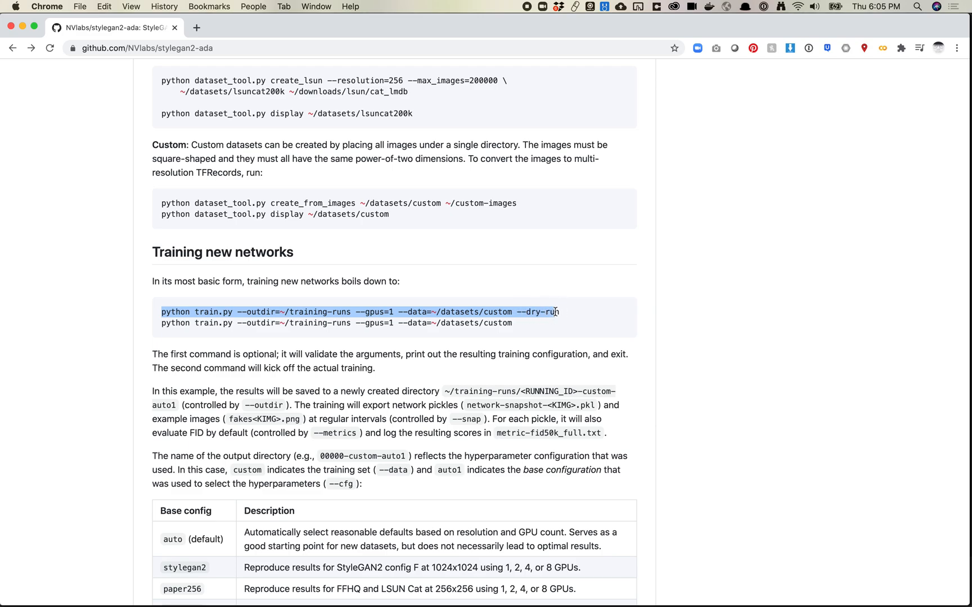
left_click(345, 323)
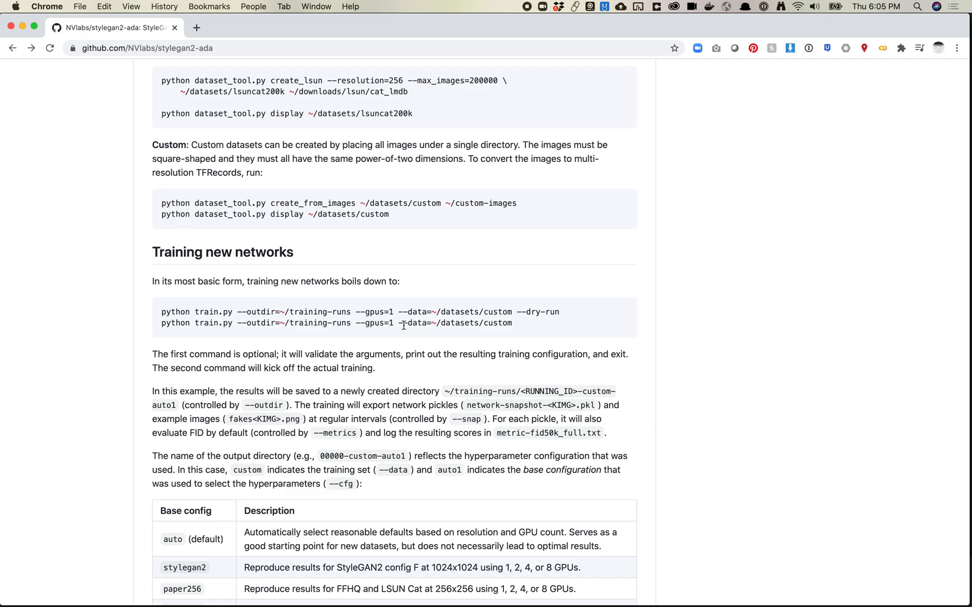
double_click(412, 323)
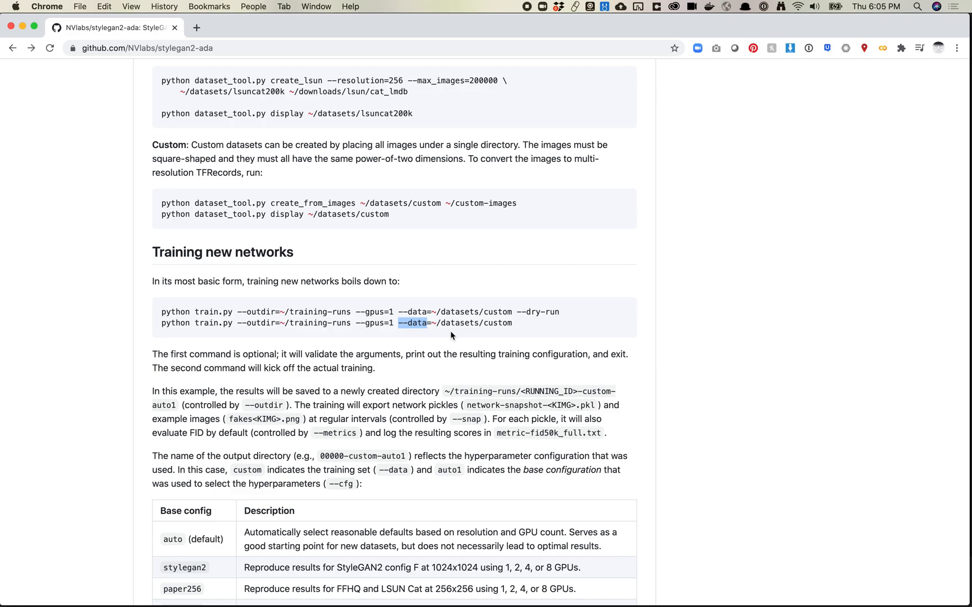
mouse_move(276, 317)
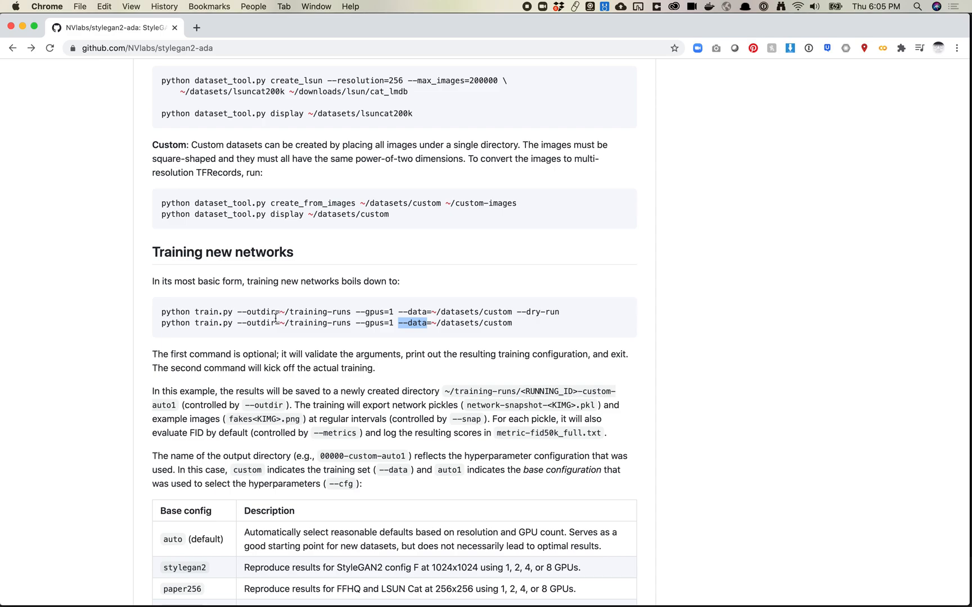
double_click(260, 322)
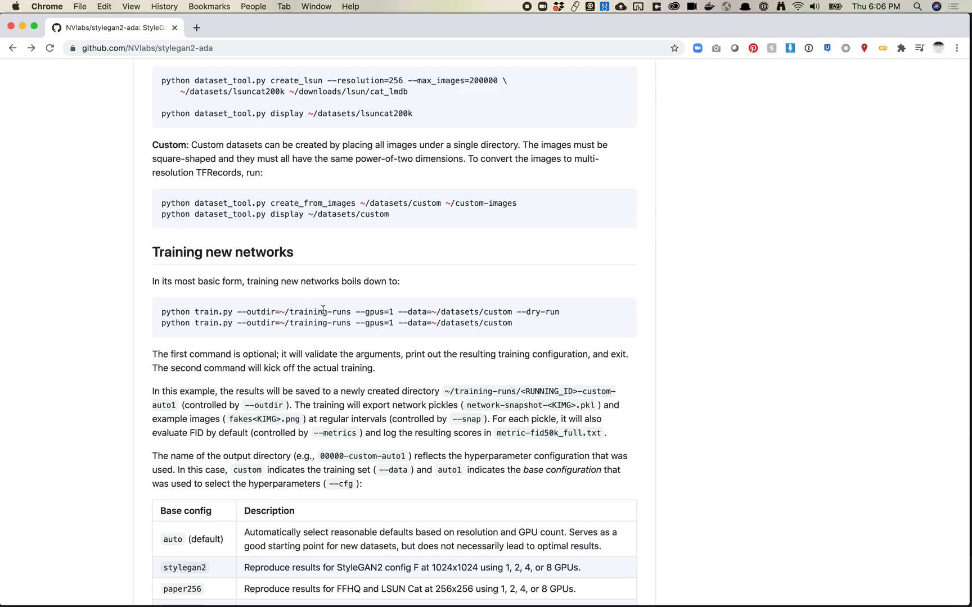
mouse_move(337, 311)
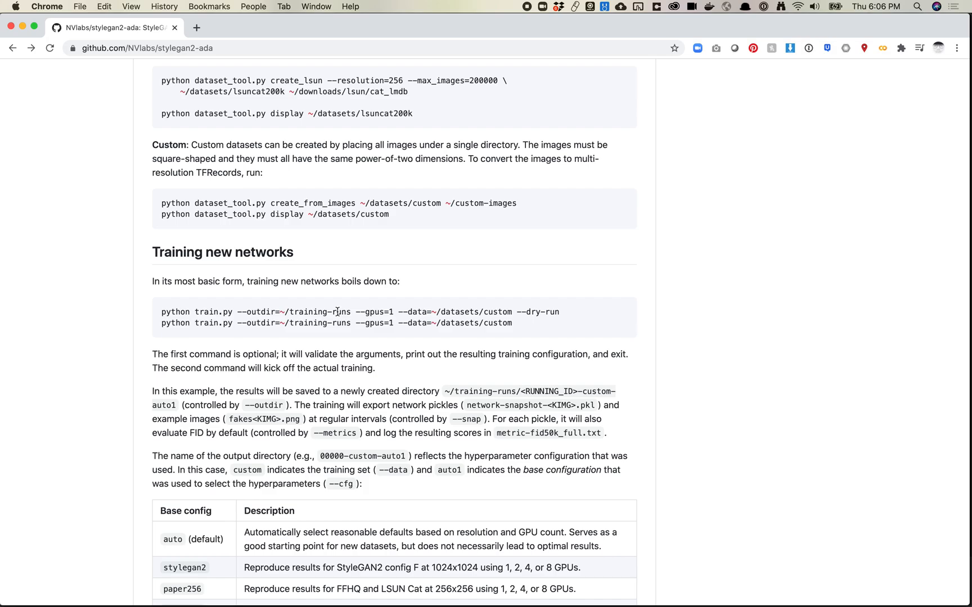
Scroll back up to the repository's file listing and About panel at the top.
scroll("up", 3)
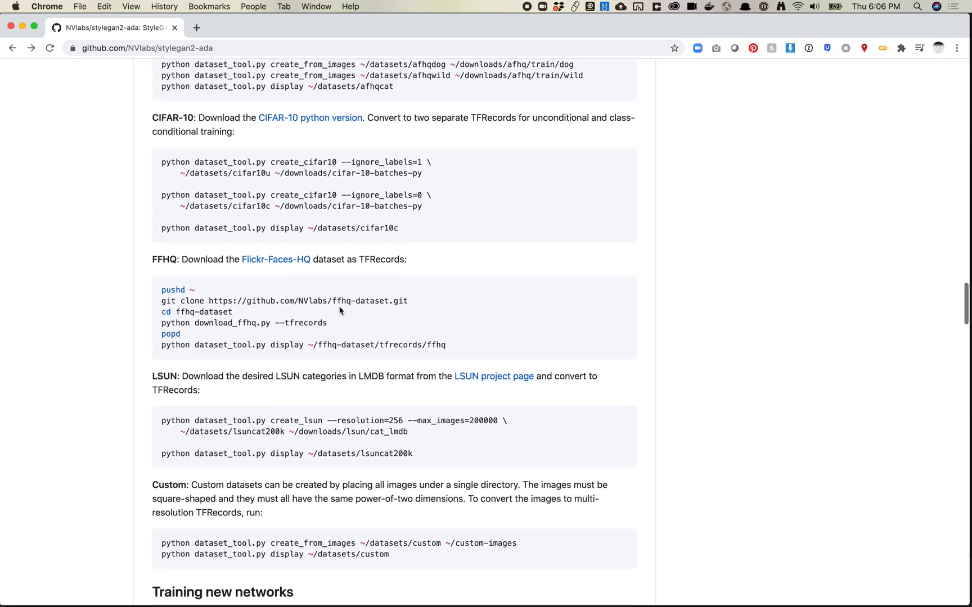
scroll("up", 3)
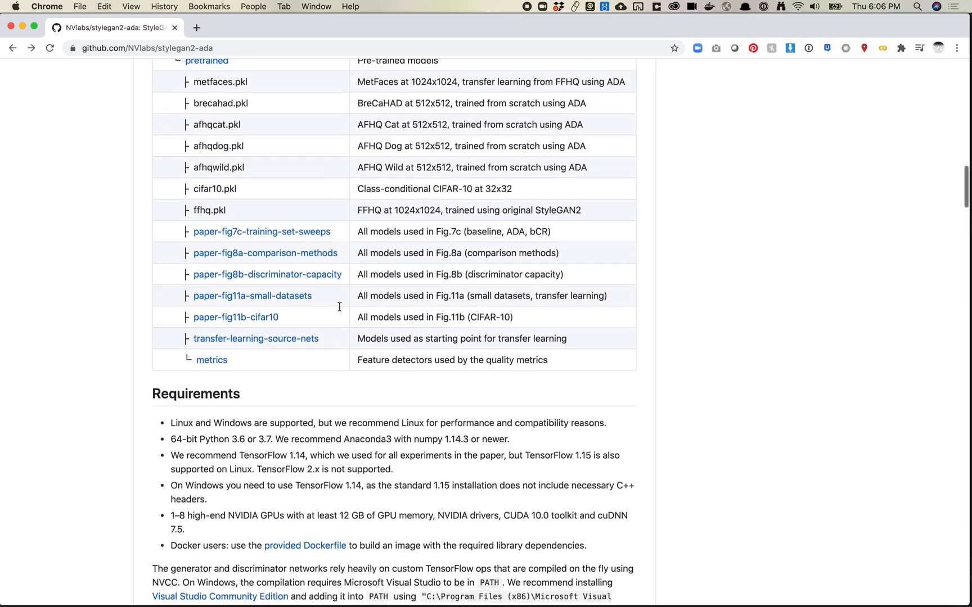
scroll("up", 3)
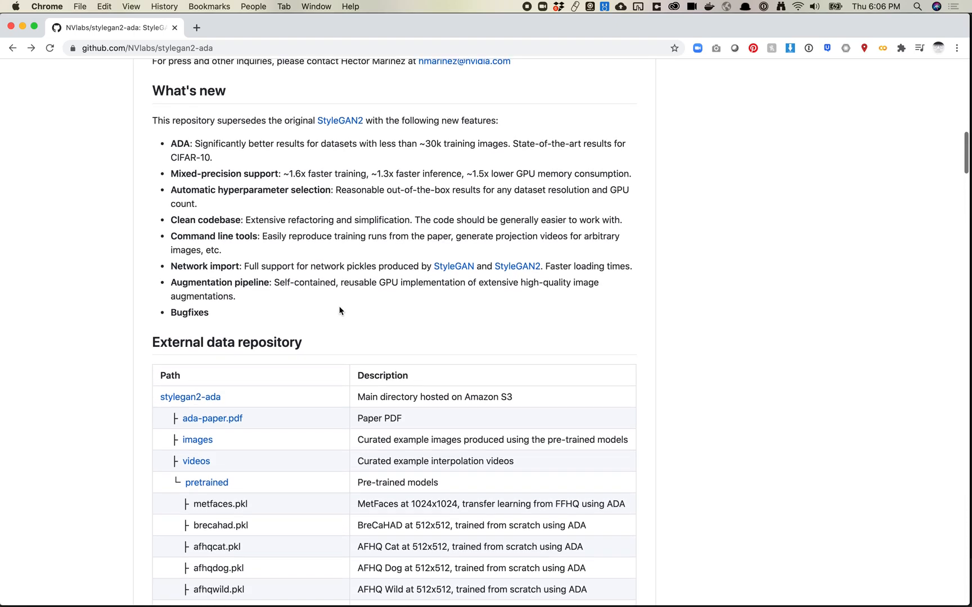
scroll("up", 3)
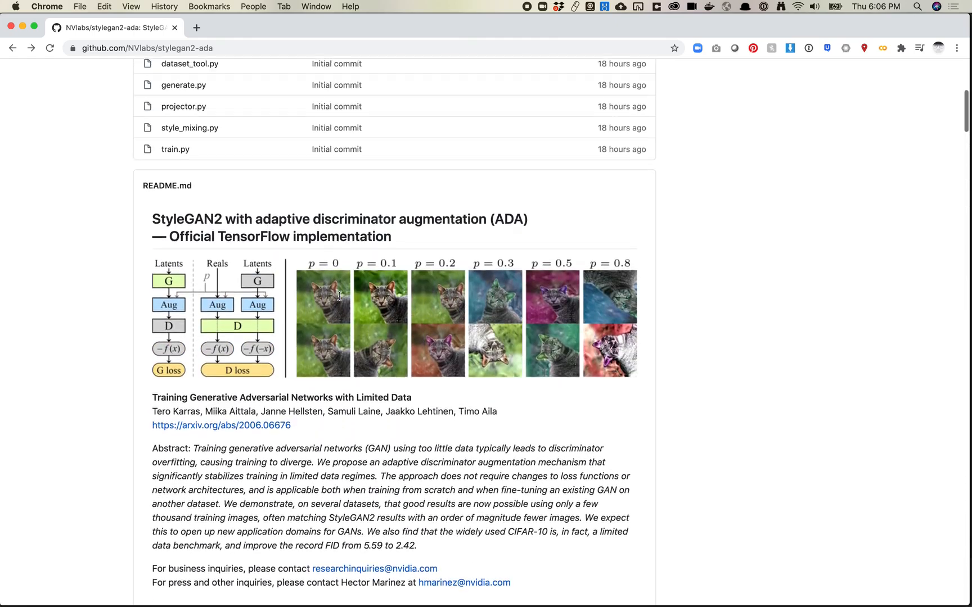
scroll("up", 3)
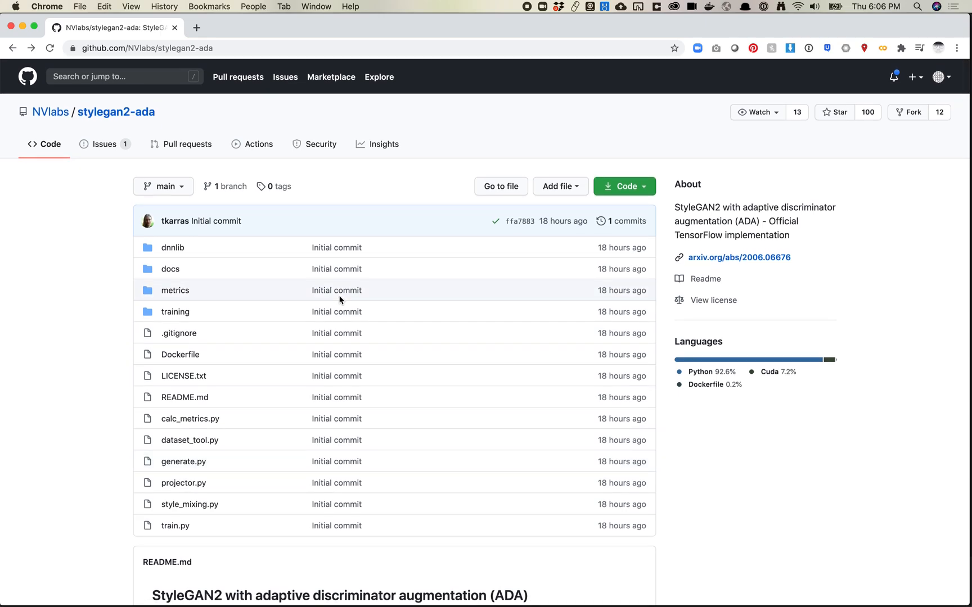